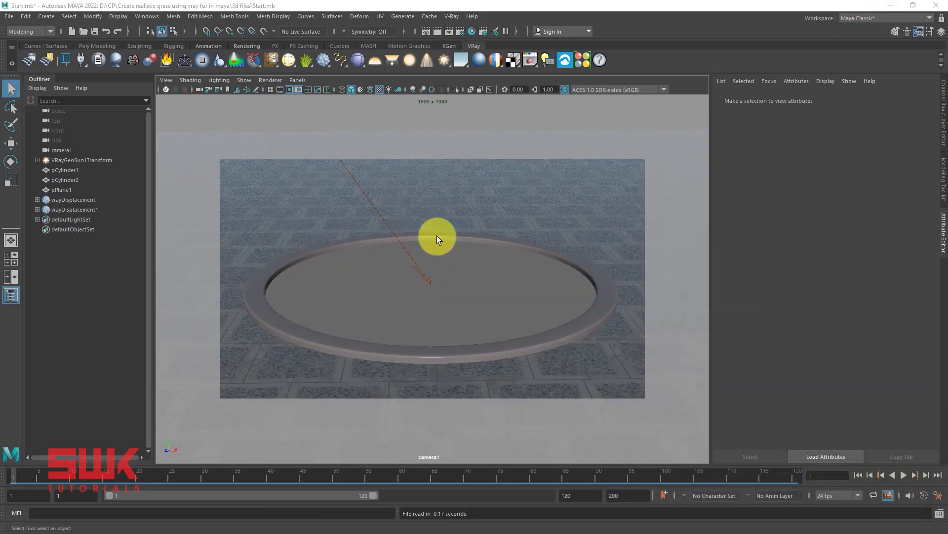
{"action": "mouse_move", "coordinate": [355, 181]}
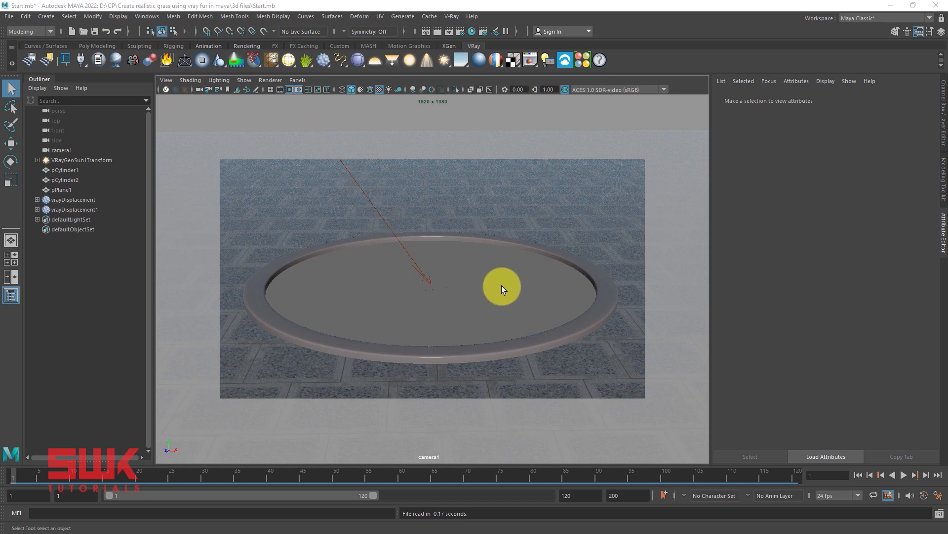
- Select the planter's inner disc (pCylinder1) so its mesh attributes are listed
{"action": "left_click", "coordinate": [432, 284]}
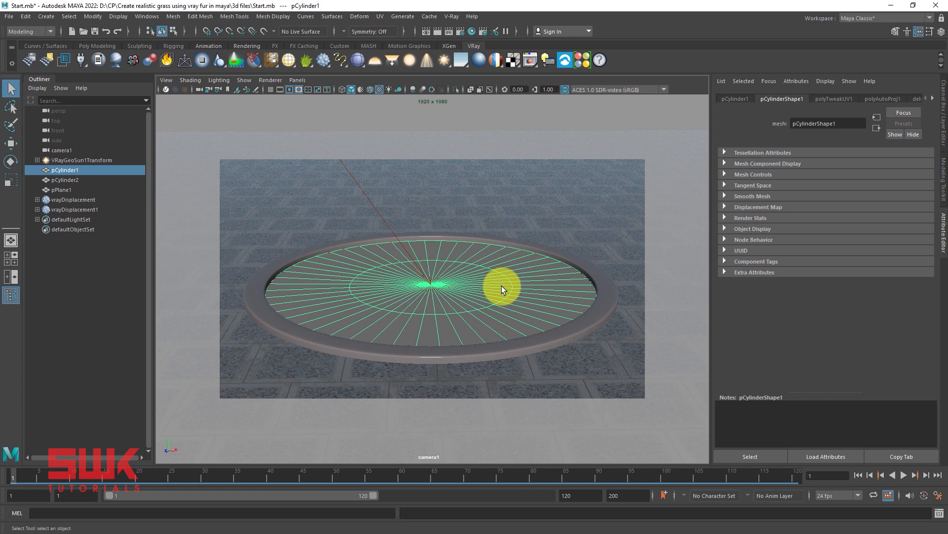
{"action": "mouse_move", "coordinate": [505, 284]}
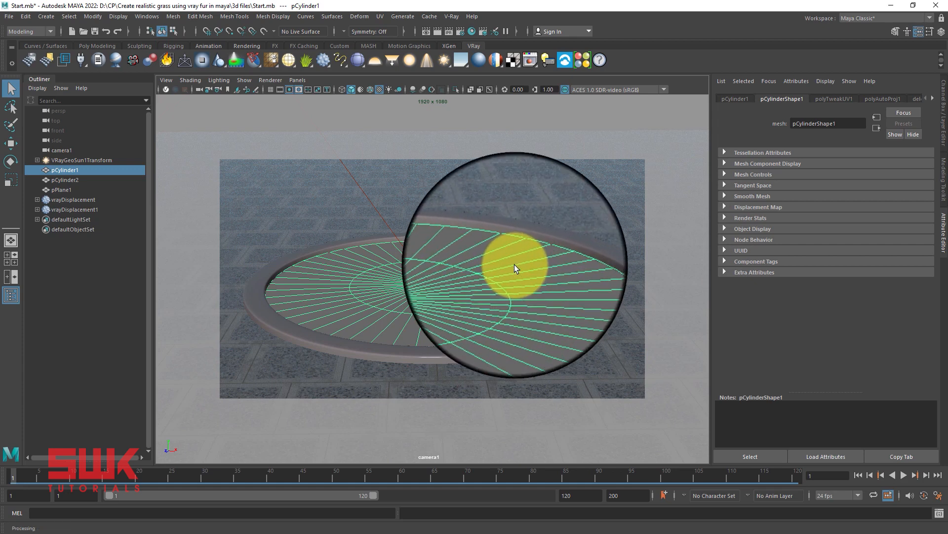
- Assign a new VRayMtl to the disc with the grass JPG as its diffuse colour texture
{"action": "right_click", "coordinate": [515, 269]}
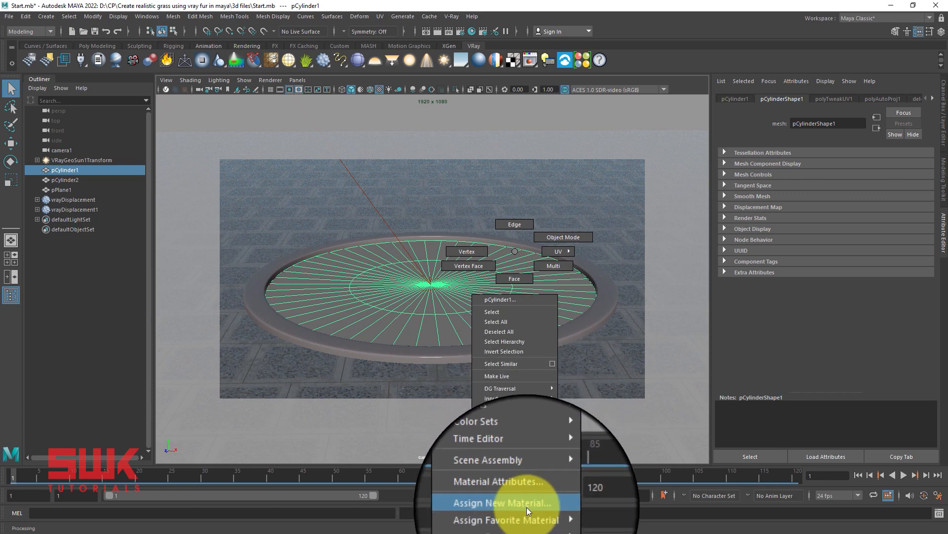
{"action": "left_click", "coordinate": [501, 502]}
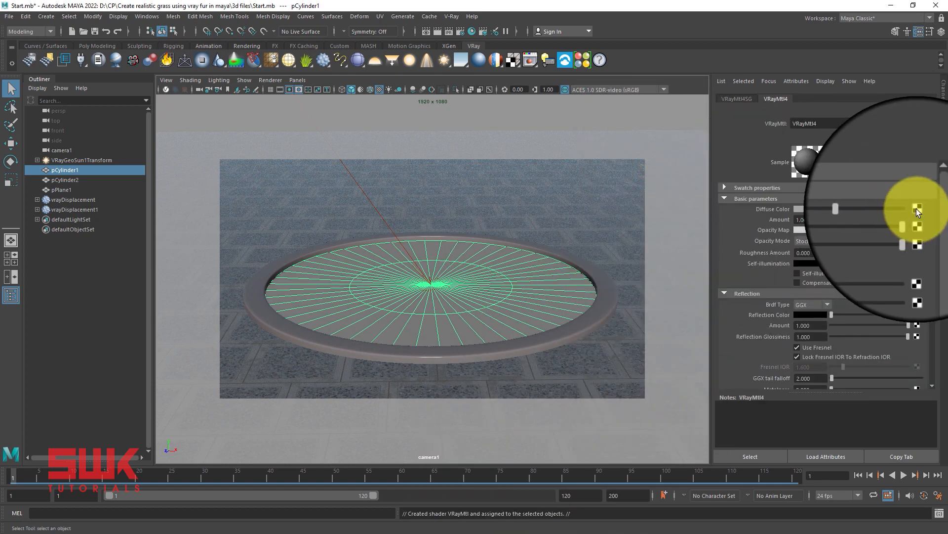
{"action": "left_click", "coordinate": [917, 208]}
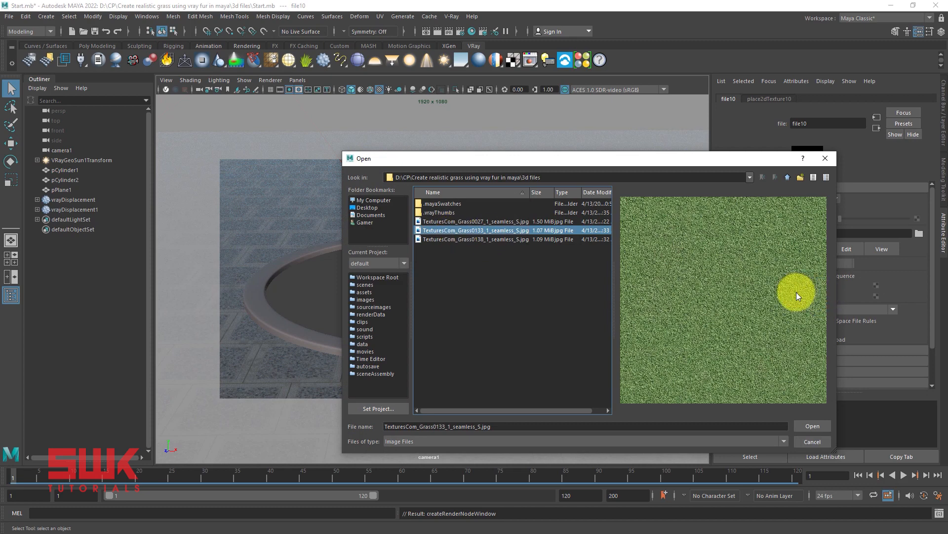
{"action": "left_click", "coordinate": [812, 426]}
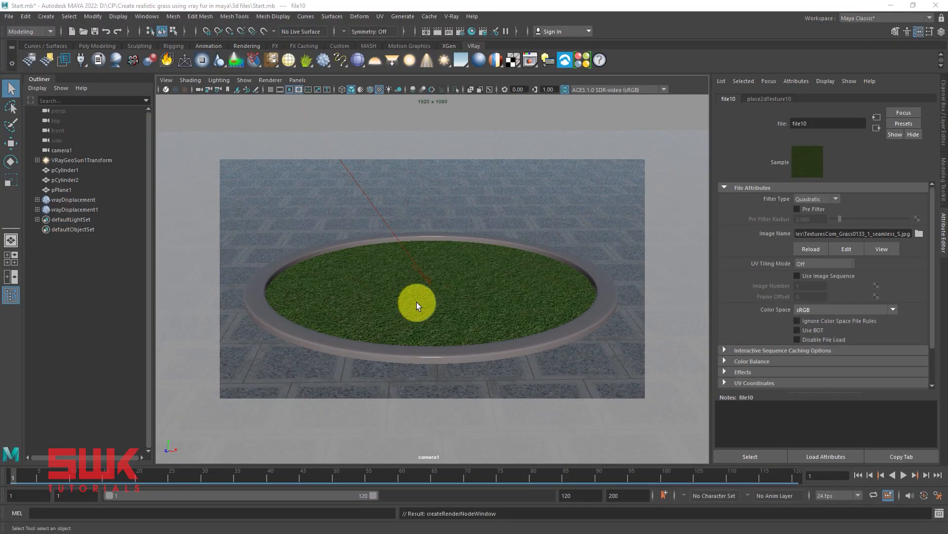
{"action": "mouse_move", "coordinate": [438, 327]}
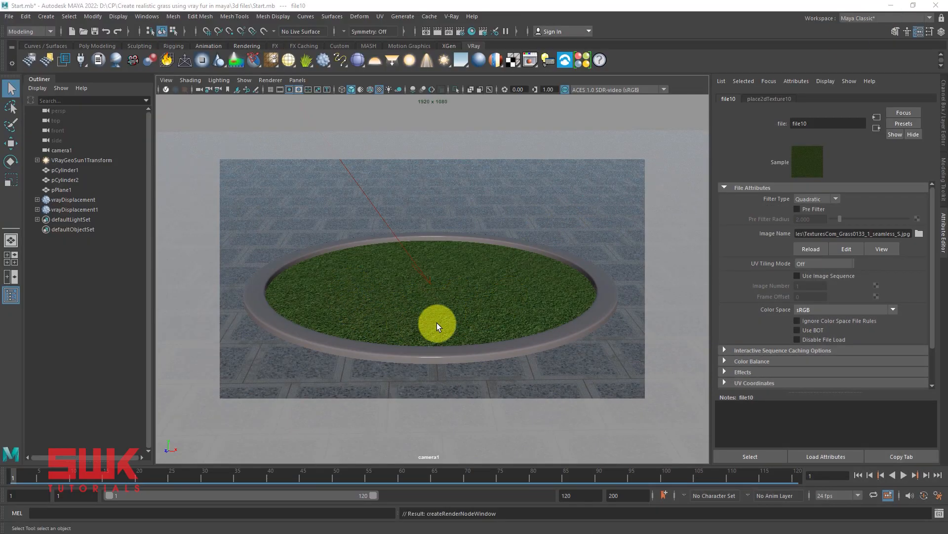
{"action": "mouse_move", "coordinate": [503, 308]}
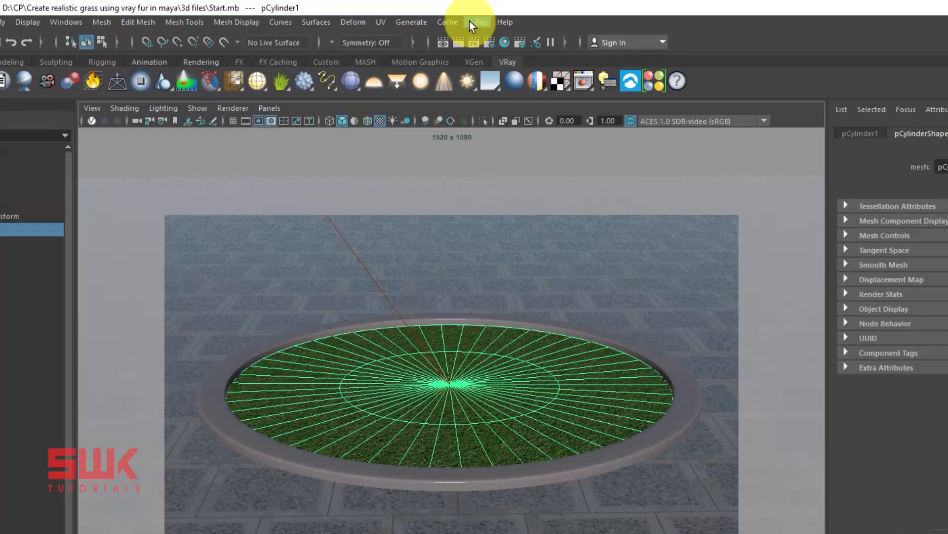
- Add VRayFur to the selected disc from the V-Ray shelf
{"action": "left_click", "coordinate": [476, 22]}
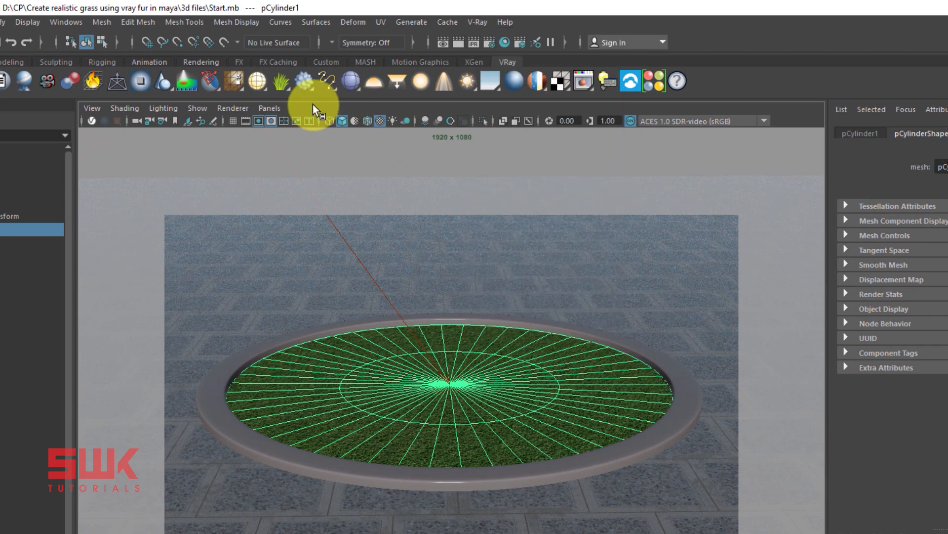
{"action": "left_click", "coordinate": [278, 82]}
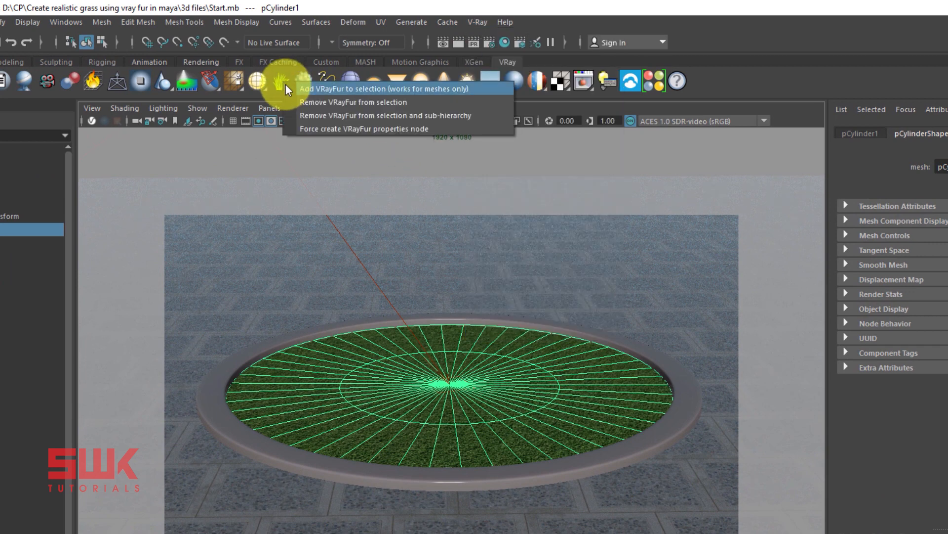
{"action": "mouse_move", "coordinate": [351, 97]}
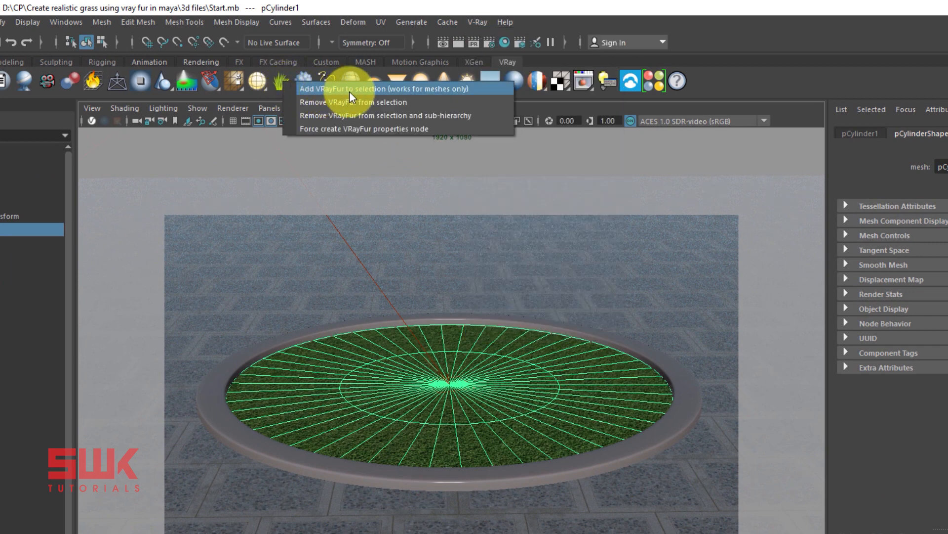
{"action": "left_click", "coordinate": [377, 88]}
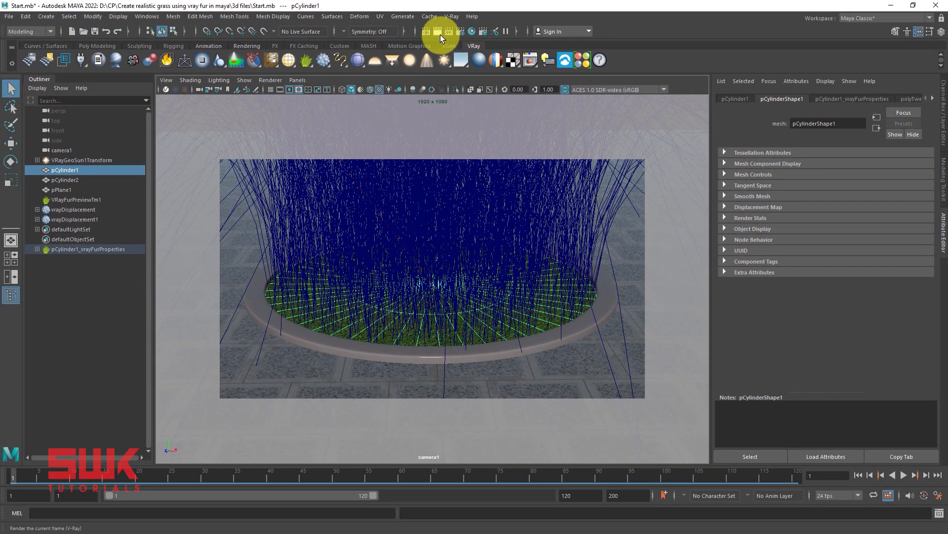
- Render a test frame, then shorten the fur Length to 3.866 in the fur properties
{"action": "left_click", "coordinate": [434, 31]}
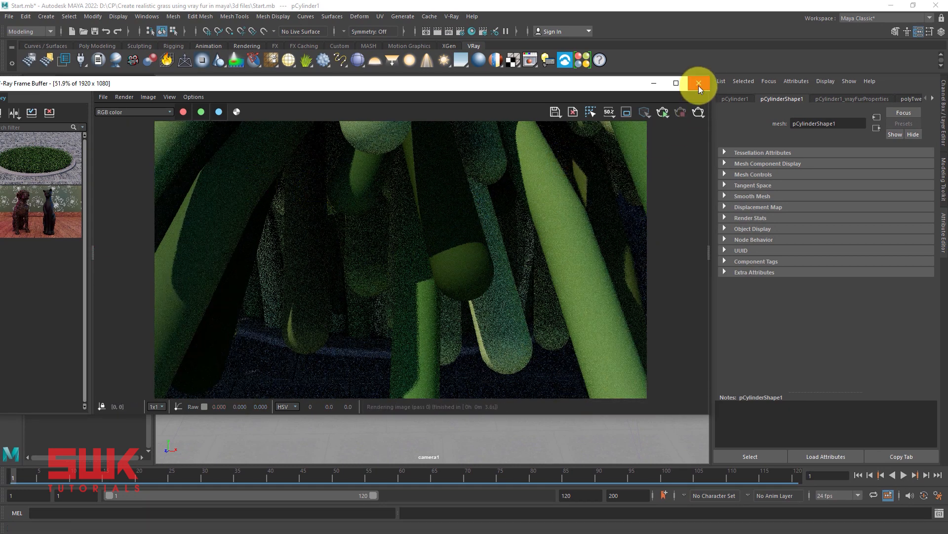
{"action": "left_click", "coordinate": [698, 83]}
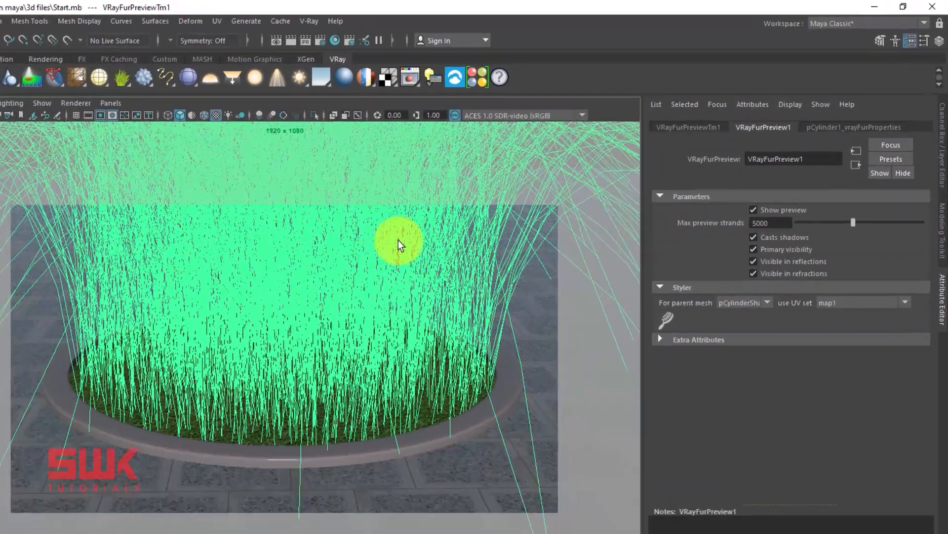
{"action": "mouse_move", "coordinate": [909, 43]}
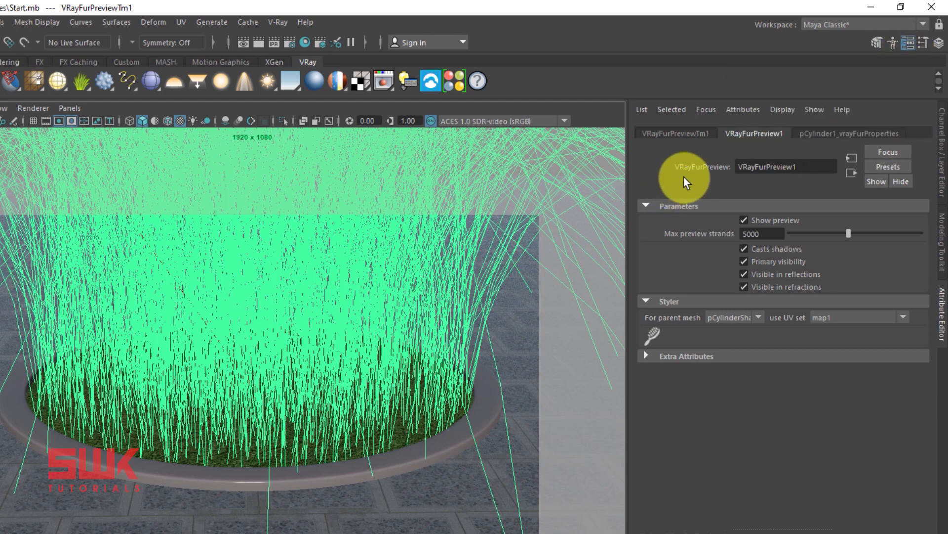
{"action": "left_click", "coordinate": [849, 133]}
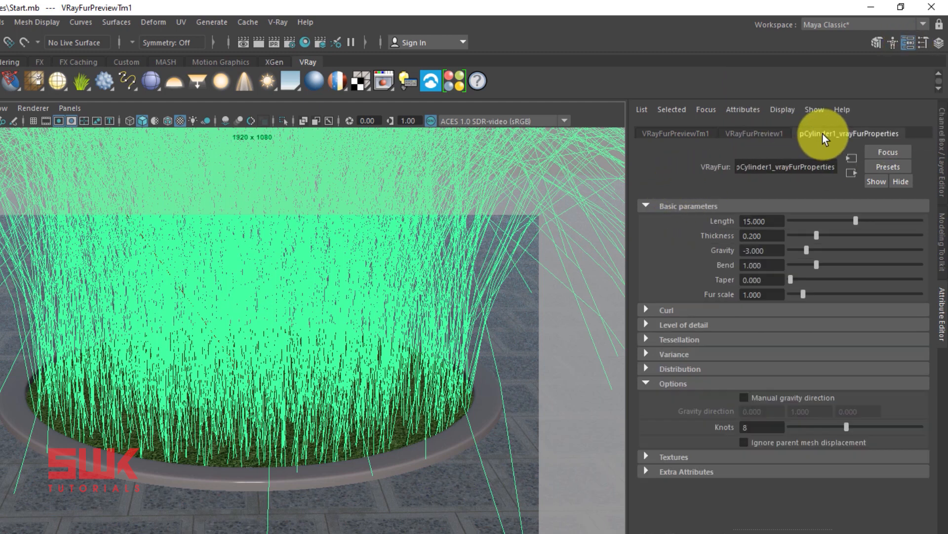
{"action": "left_click", "coordinate": [753, 133]}
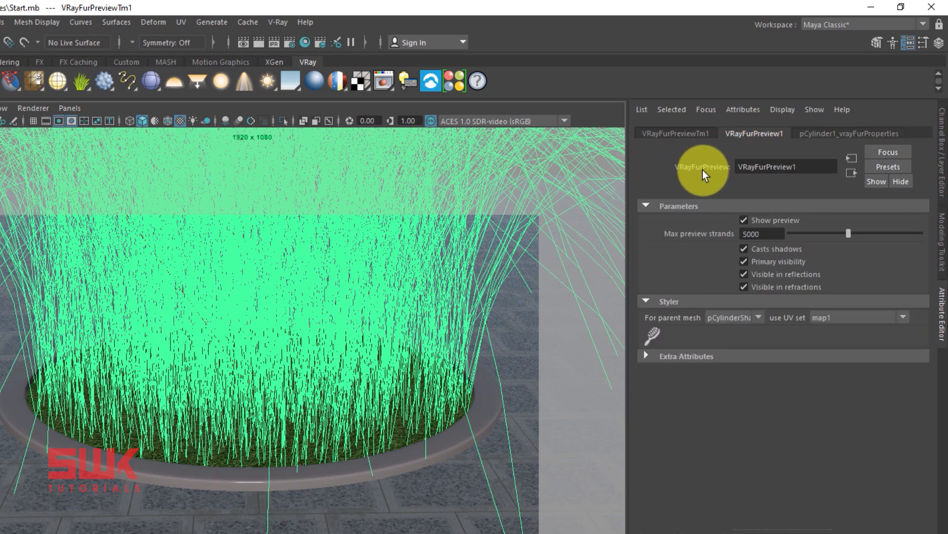
{"action": "left_click", "coordinate": [848, 133]}
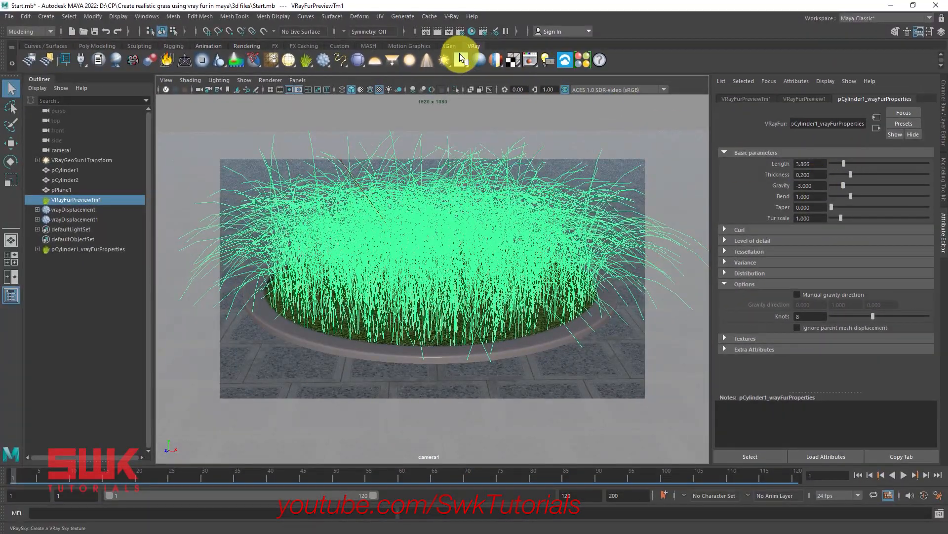
- Render the shorter fur, then set fur Thickness to 0.005 for fine grass blades
{"action": "left_click", "coordinate": [458, 60]}
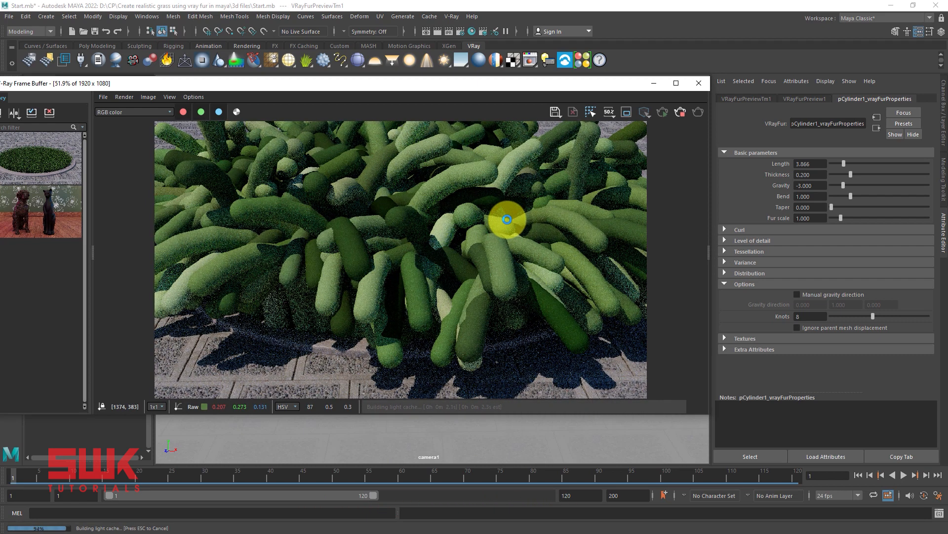
{"action": "mouse_move", "coordinate": [547, 188]}
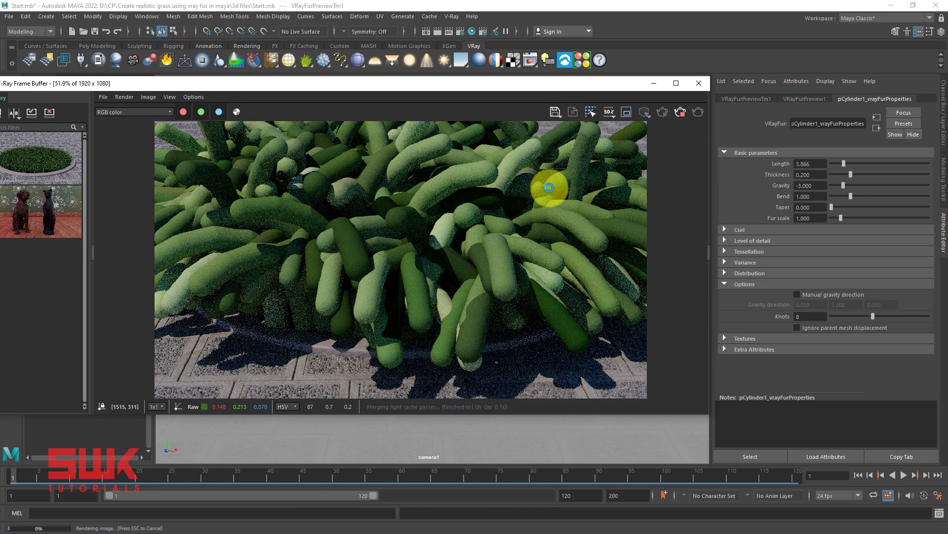
{"action": "mouse_move", "coordinate": [308, 217]}
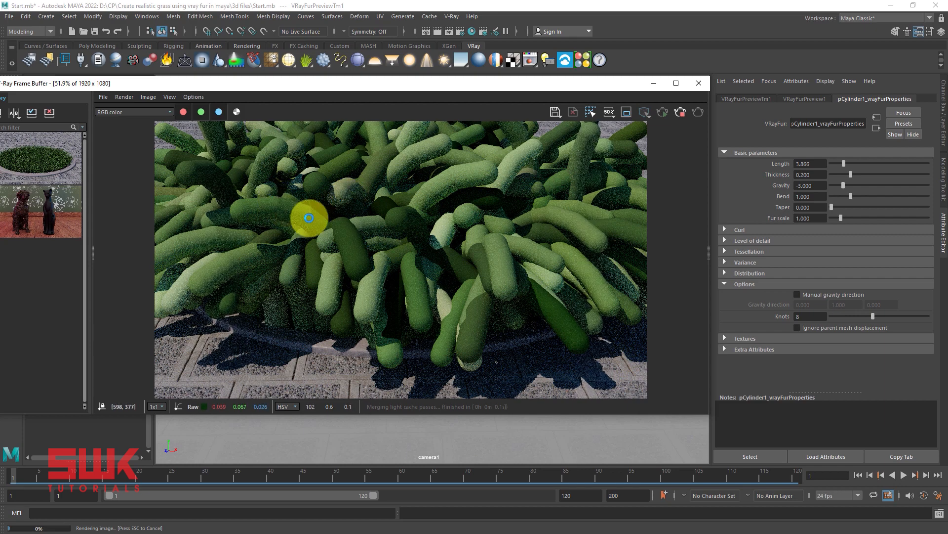
{"action": "mouse_move", "coordinate": [331, 224]}
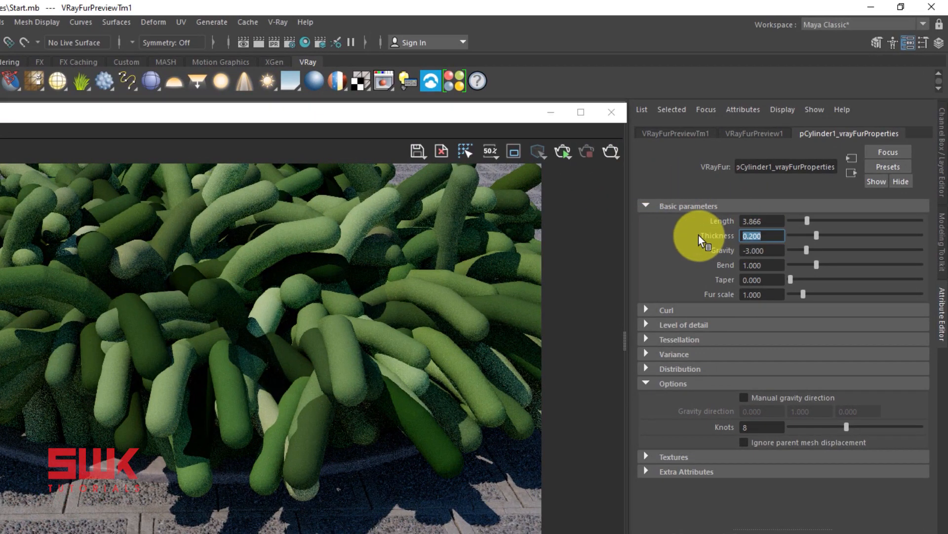
{"action": "type", "text": ".005"}
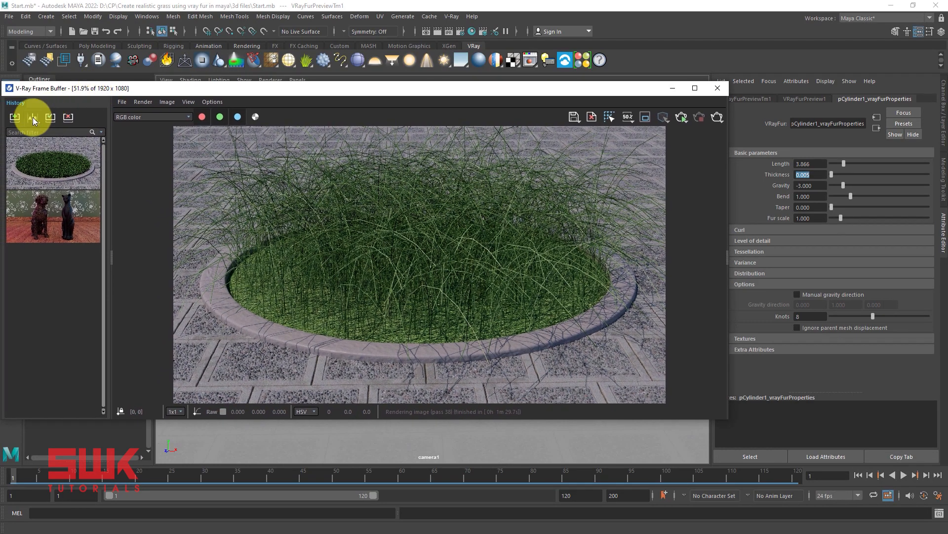
- Save the current grass render to the Frame Buffer history for comparison
{"action": "left_click", "coordinate": [32, 117]}
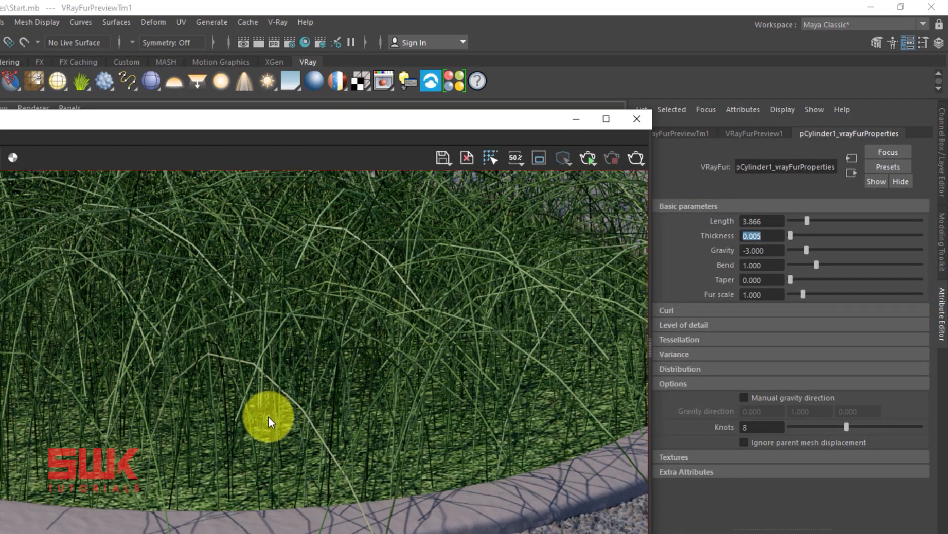
{"action": "mouse_move", "coordinate": [208, 363]}
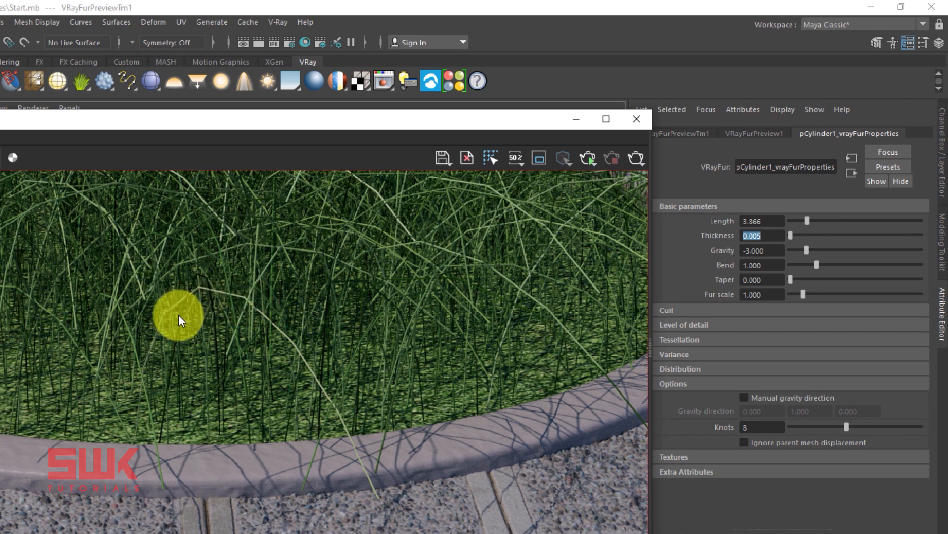
{"action": "mouse_move", "coordinate": [150, 345]}
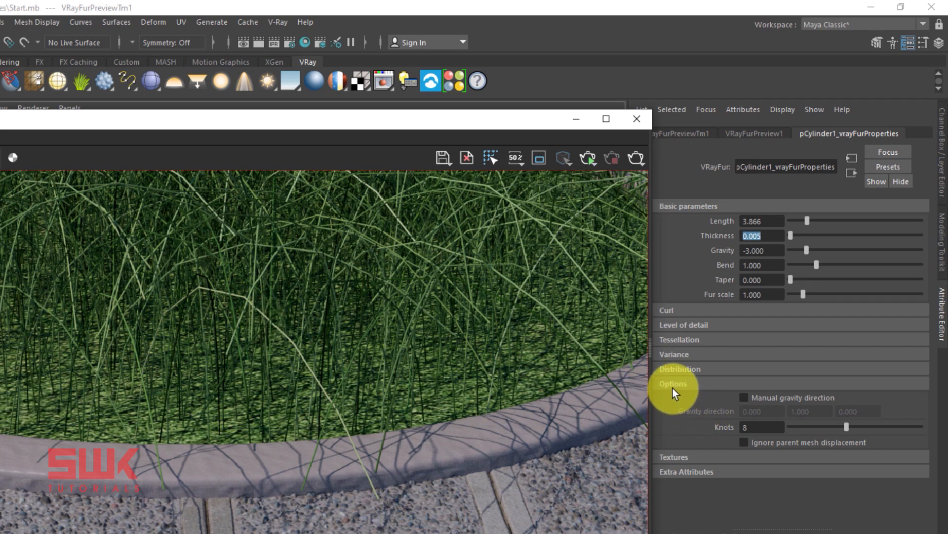
{"action": "mouse_move", "coordinate": [755, 429]}
{"action": "type", "text": "16"}
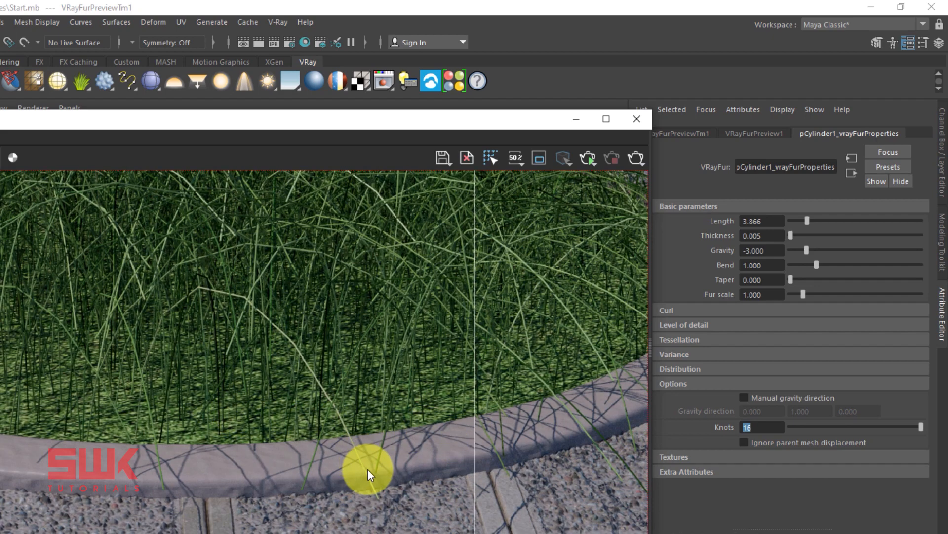
{"action": "mouse_move", "coordinate": [332, 402]}
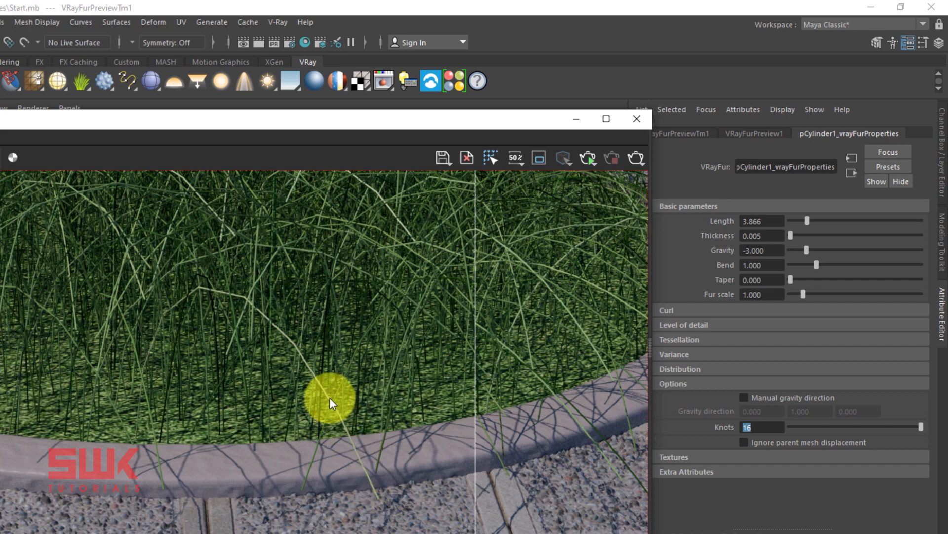
{"action": "mouse_move", "coordinate": [496, 396]}
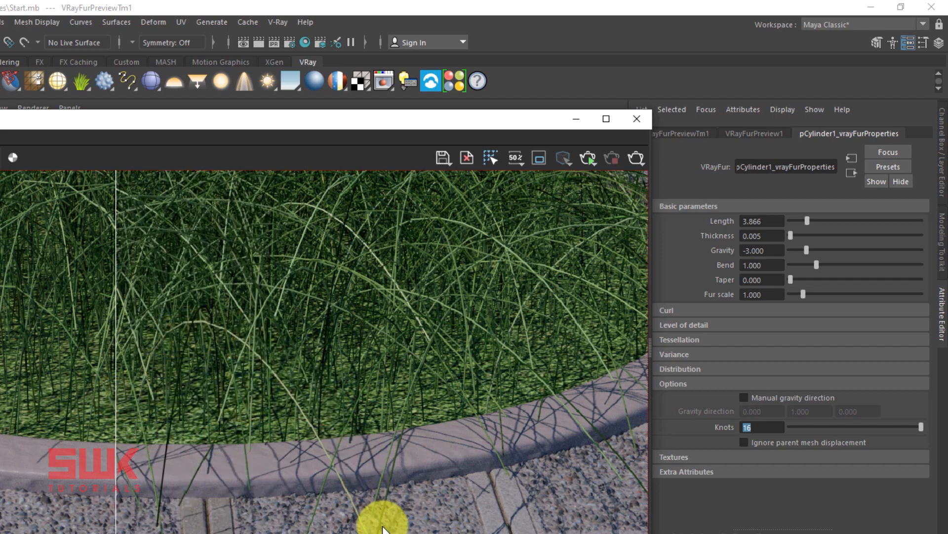
{"action": "mouse_move", "coordinate": [353, 490]}
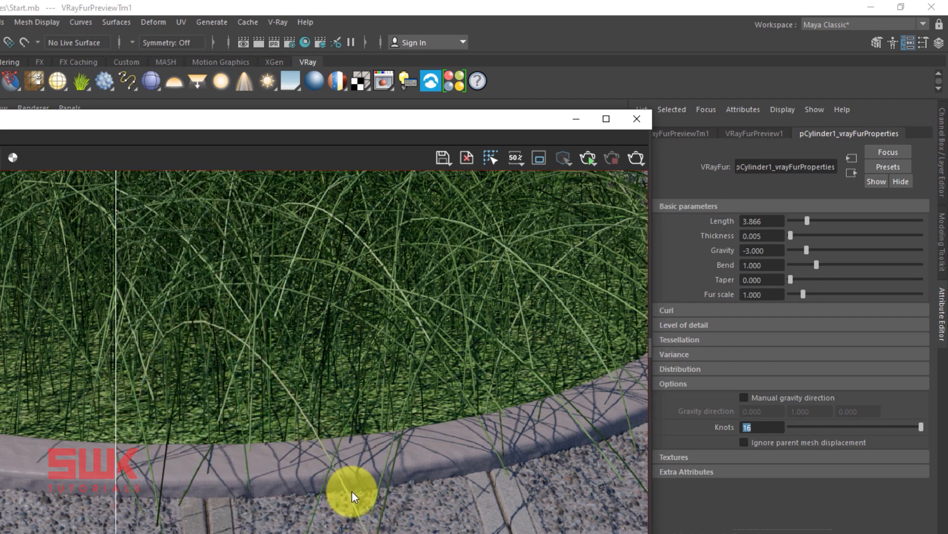
{"action": "mouse_move", "coordinate": [146, 368]}
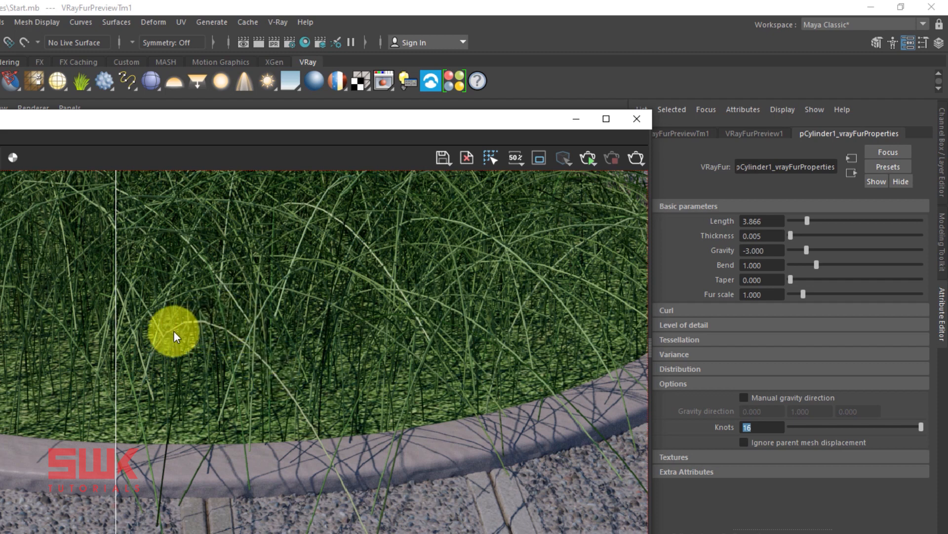
{"action": "mouse_move", "coordinate": [755, 426]}
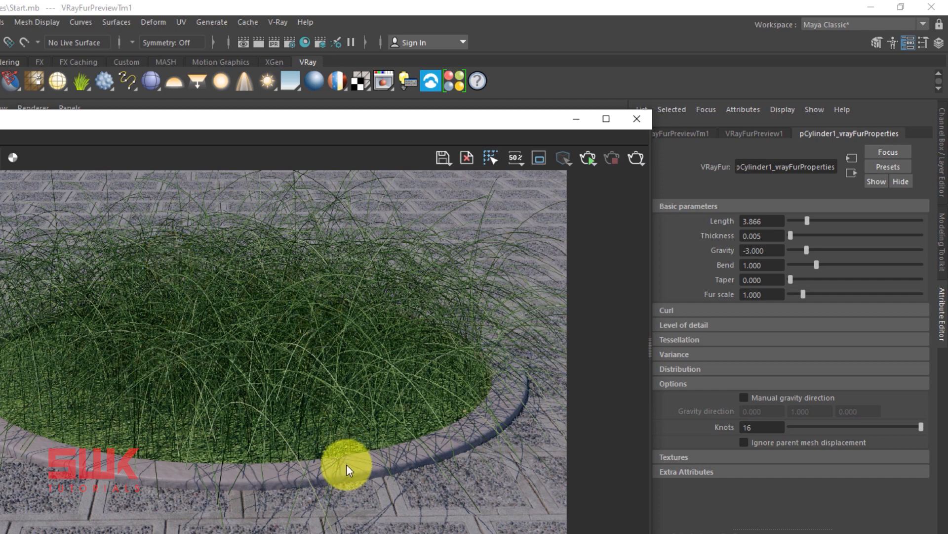
{"action": "mouse_move", "coordinate": [336, 429]}
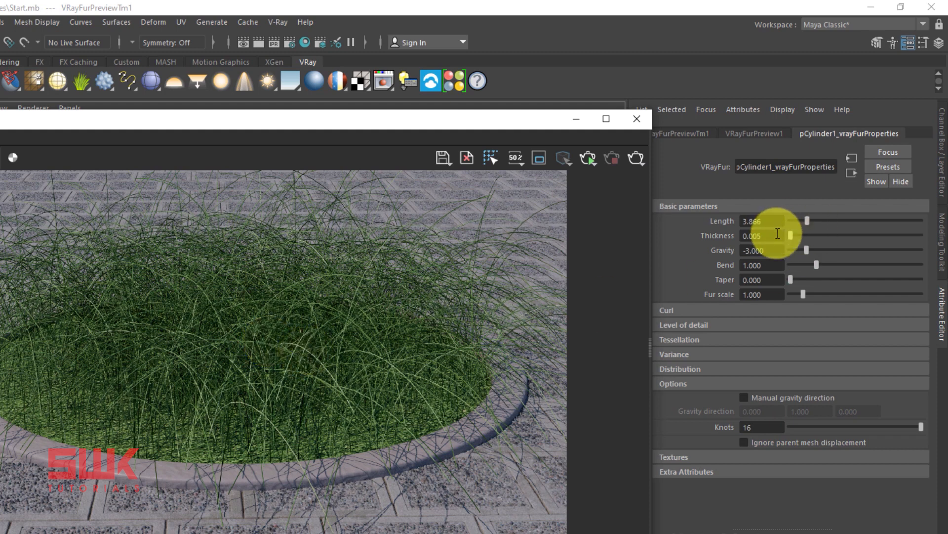
{"action": "mouse_move", "coordinate": [304, 469]}
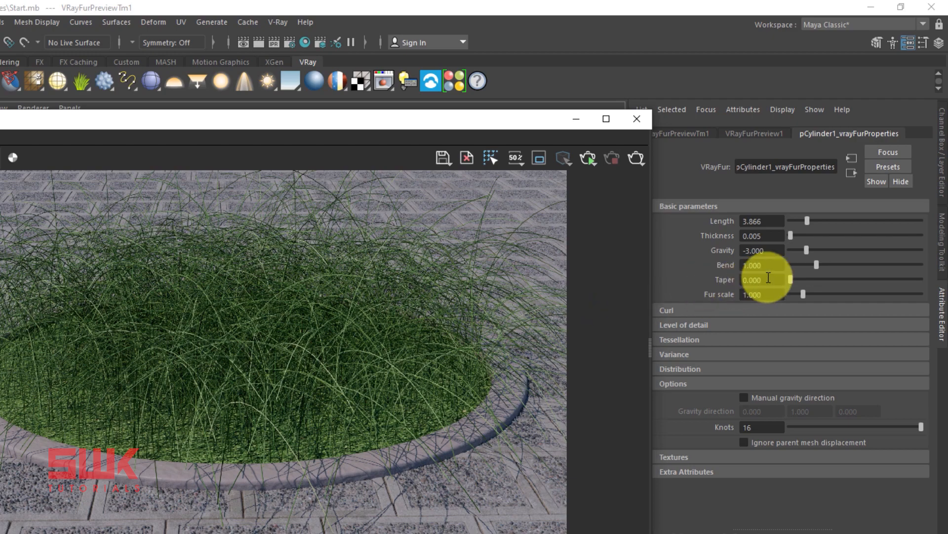
{"action": "mouse_move", "coordinate": [235, 455]}
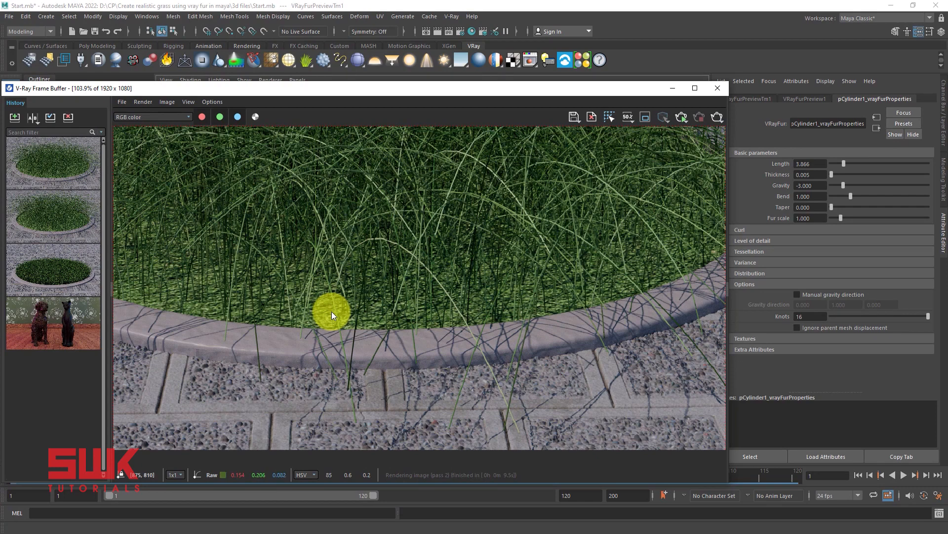
{"action": "mouse_move", "coordinate": [411, 265]}
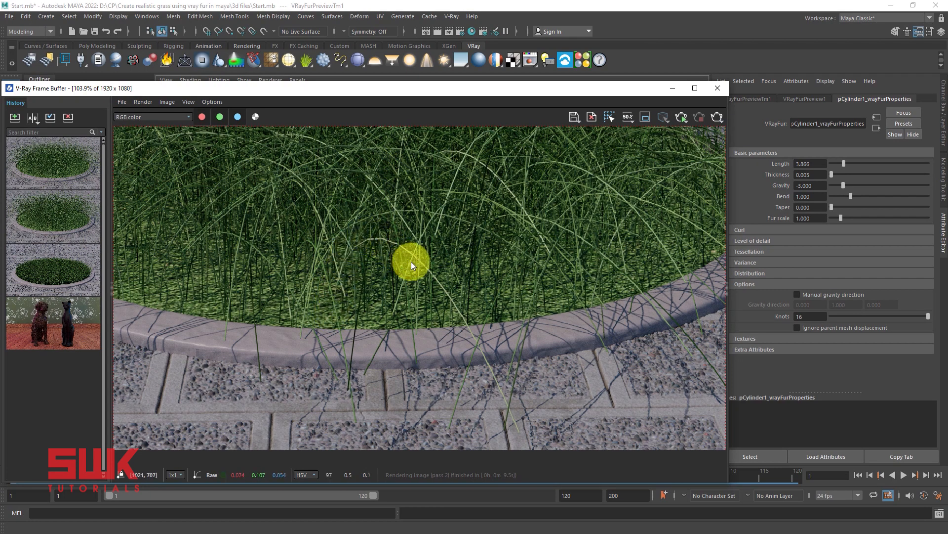
{"action": "mouse_move", "coordinate": [522, 436]}
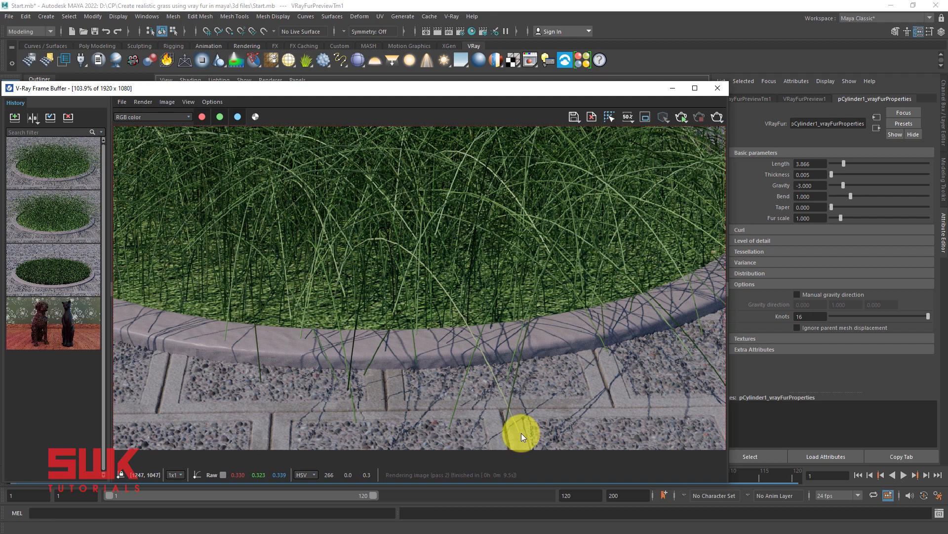
{"action": "mouse_move", "coordinate": [394, 332]}
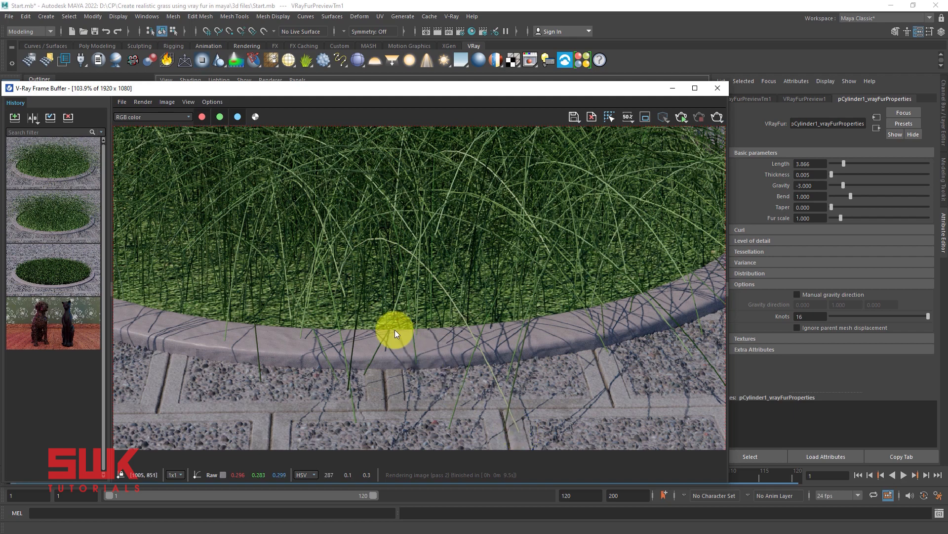
{"action": "mouse_move", "coordinate": [332, 314]}
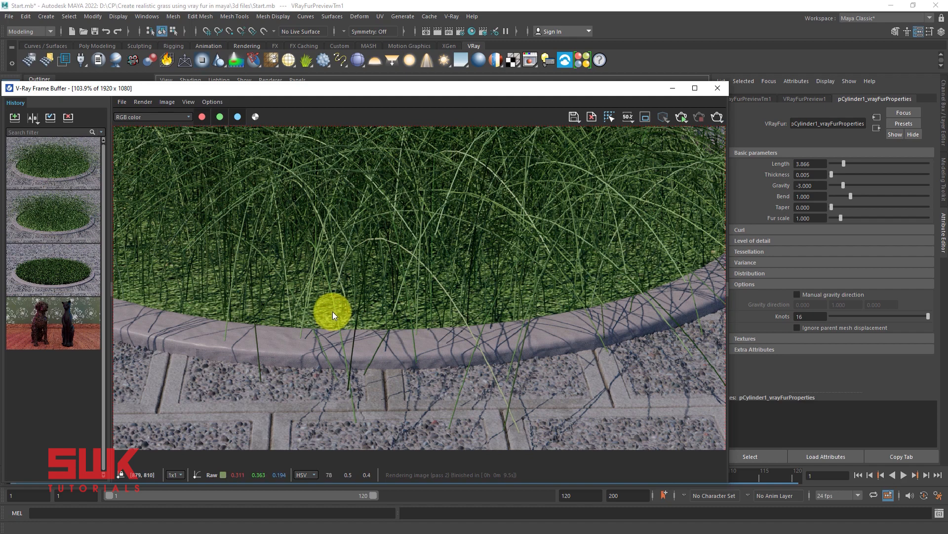
{"action": "mouse_move", "coordinate": [453, 311]}
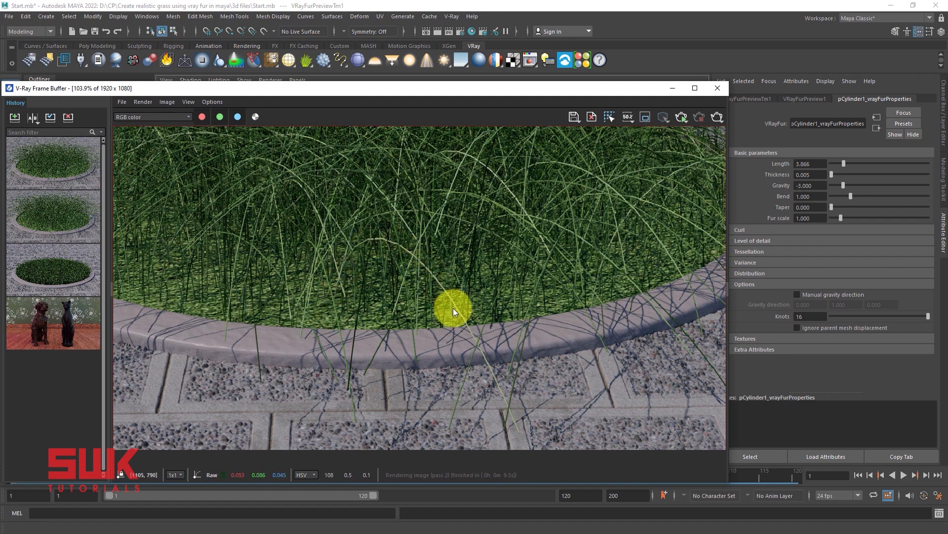
{"action": "mouse_move", "coordinate": [520, 436]}
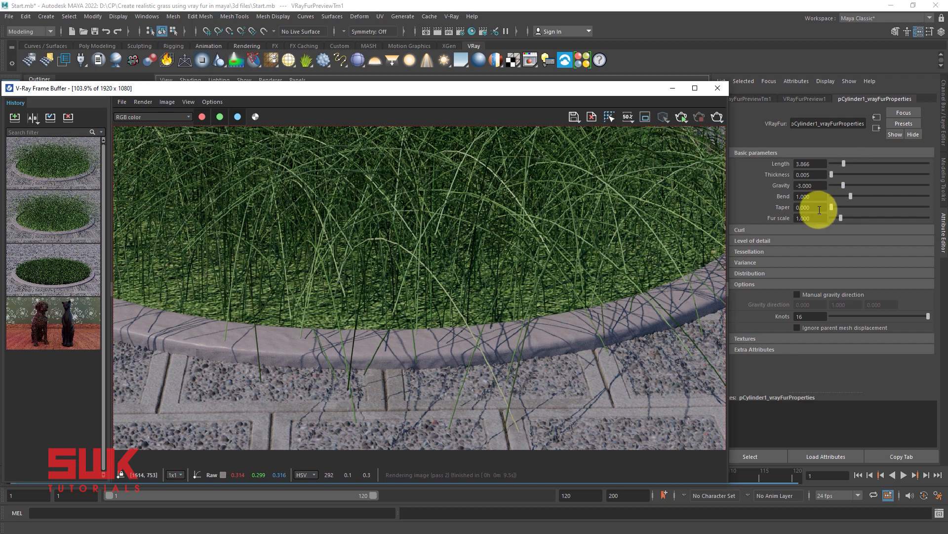
- Set the fur Taper to 0.8 and re-render to compare against the previous result
{"action": "triple_click", "coordinate": [809, 206]}
{"action": "type", "text": "0.800"}
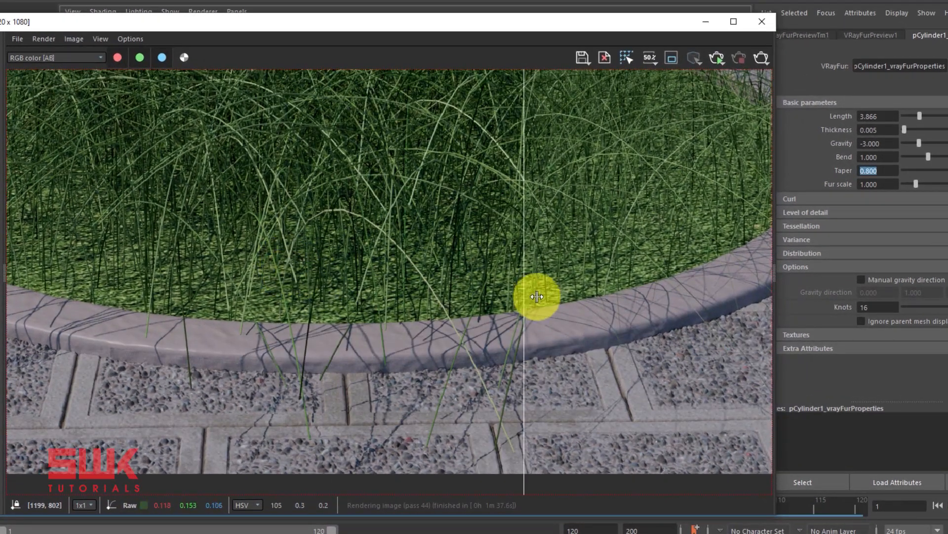
{"action": "mouse_move", "coordinate": [305, 227]}
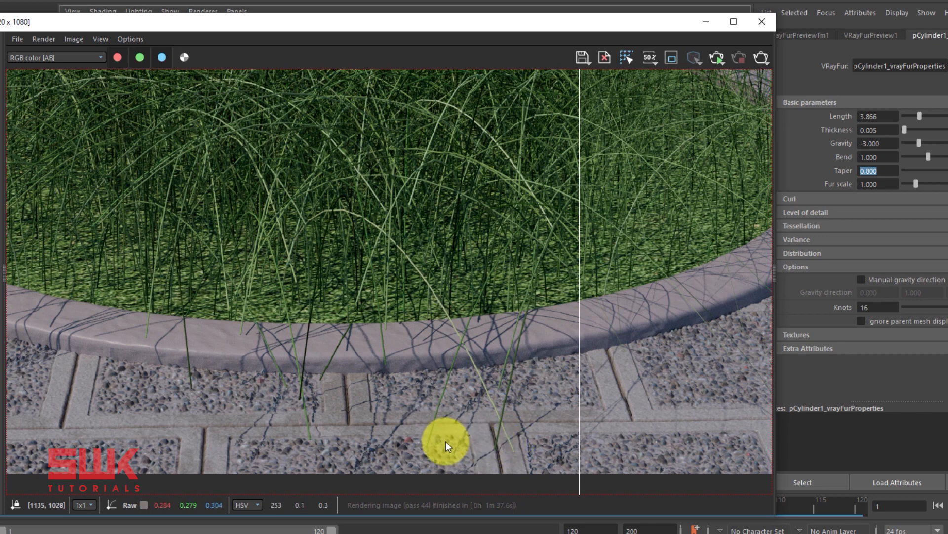
{"action": "mouse_move", "coordinate": [500, 388]}
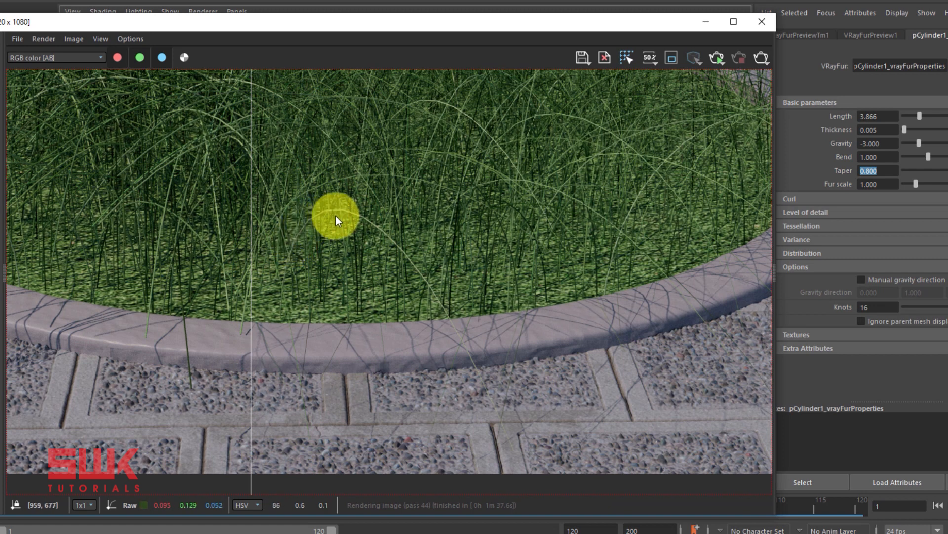
{"action": "mouse_move", "coordinate": [499, 320]}
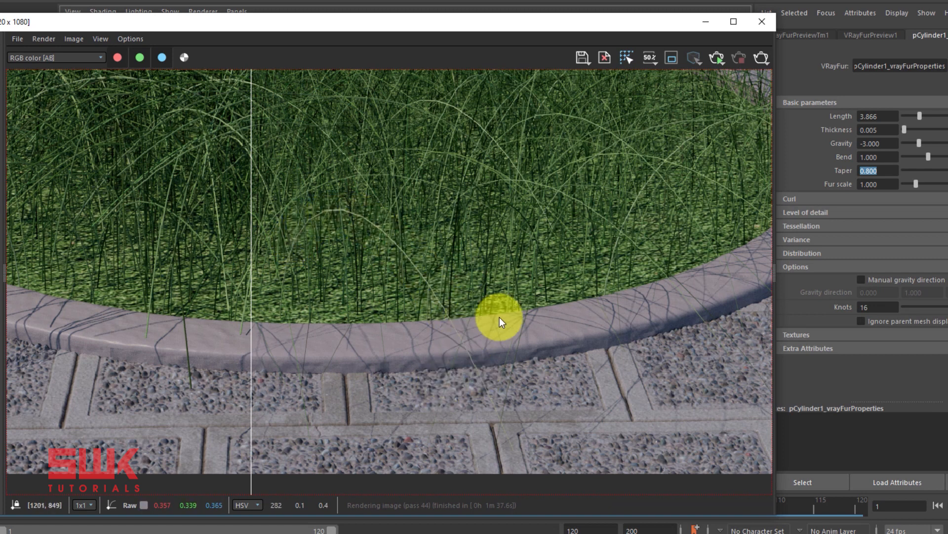
{"action": "mouse_move", "coordinate": [556, 235]}
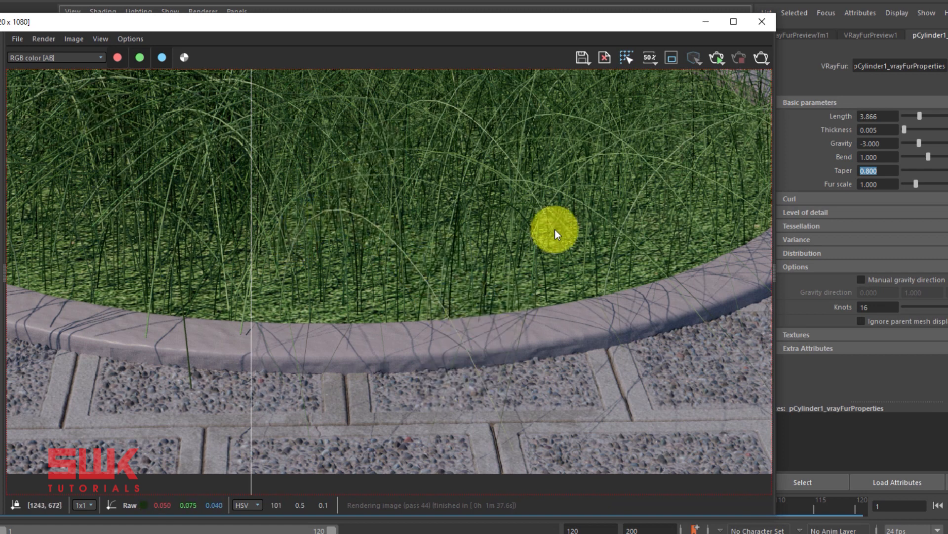
{"action": "mouse_move", "coordinate": [39, 127]}
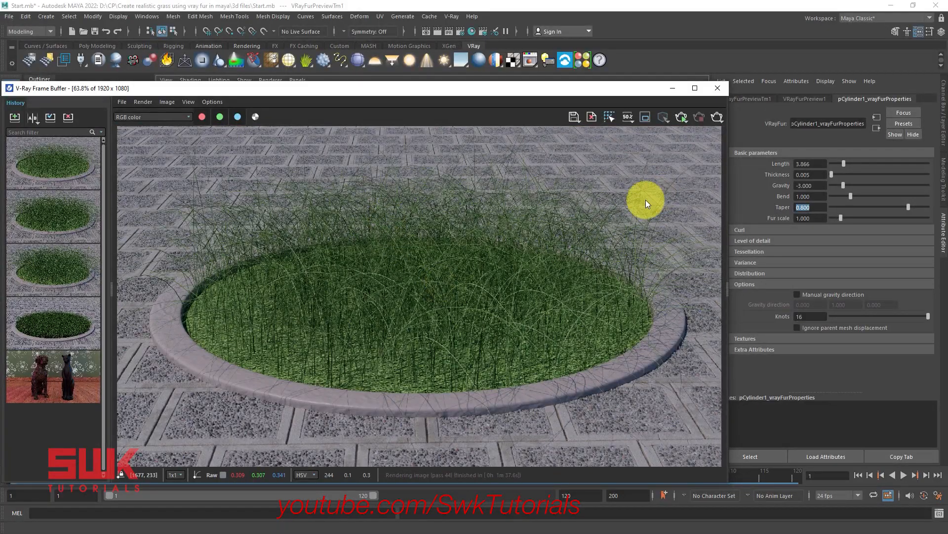
{"action": "mouse_move", "coordinate": [672, 90]}
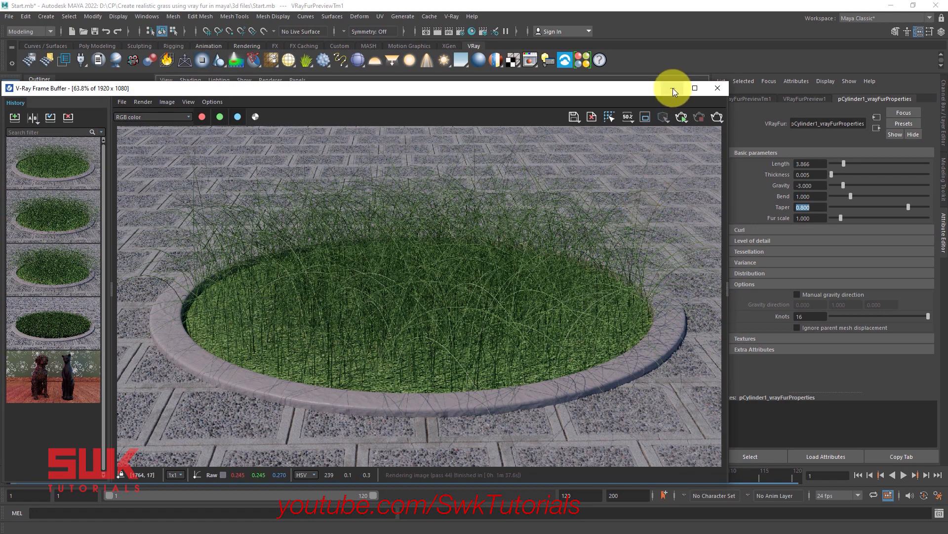
- Hide the render window and set fur Bend to 0.567 and Length to 0.800
{"action": "left_click", "coordinate": [718, 88]}
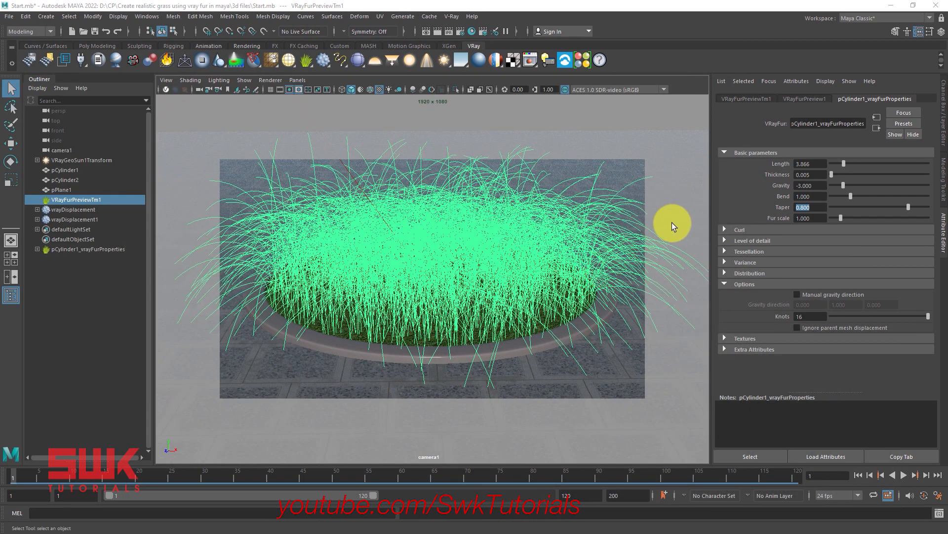
{"action": "mouse_move", "coordinate": [780, 193]}
{"action": "type", "text": "0.567"}
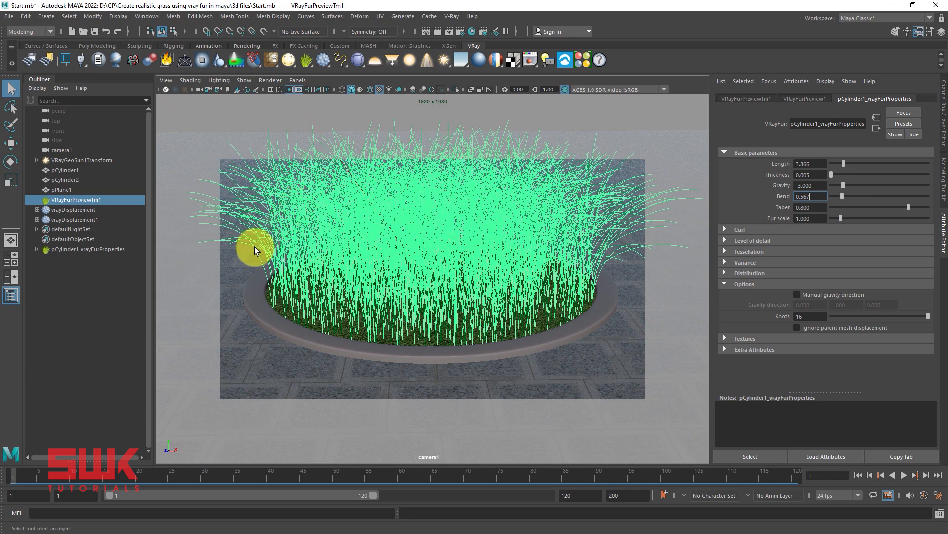
{"action": "mouse_move", "coordinate": [731, 185]}
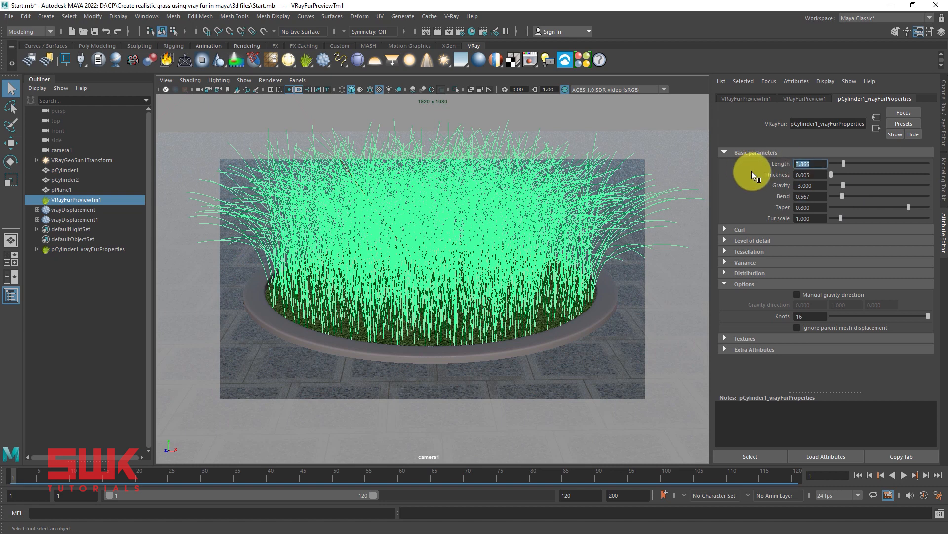
{"action": "type", "text": "0.800"}
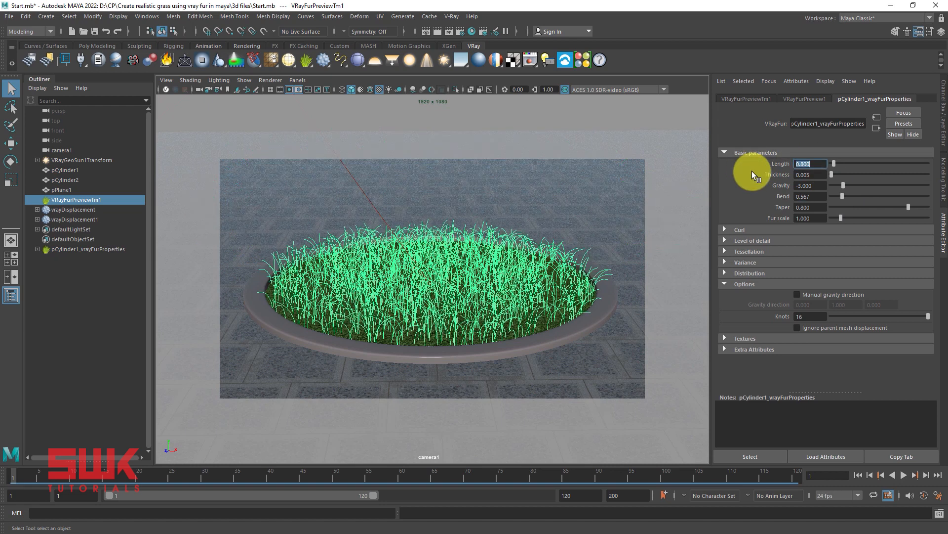
{"action": "mouse_move", "coordinate": [525, 58]}
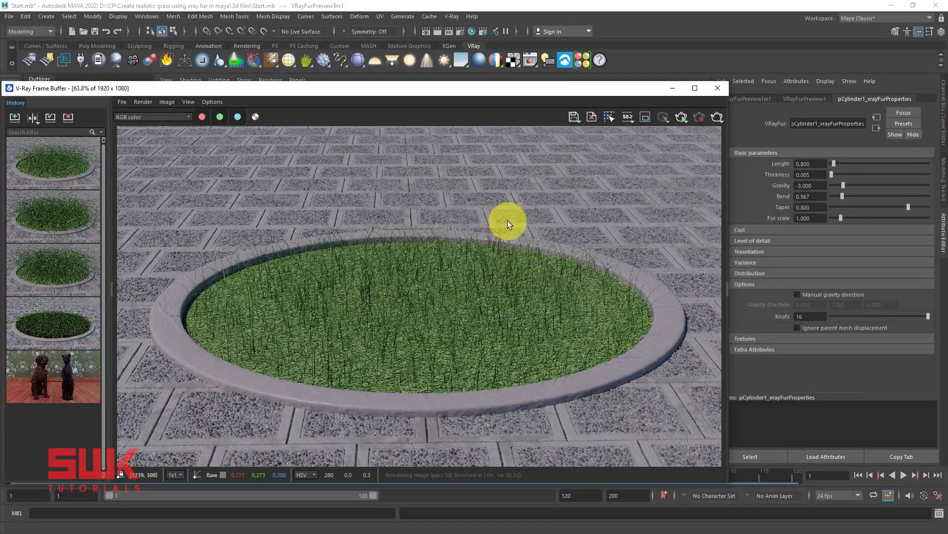
{"action": "mouse_move", "coordinate": [544, 250]}
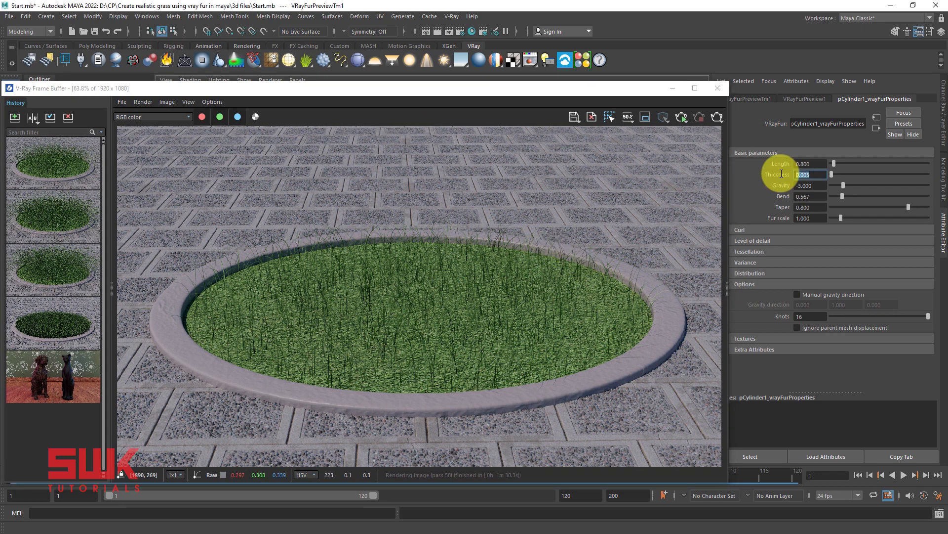
- Confirm Bend 0.567 and re-render the short grass carpeting the planter
{"action": "left_click", "coordinate": [810, 206]}
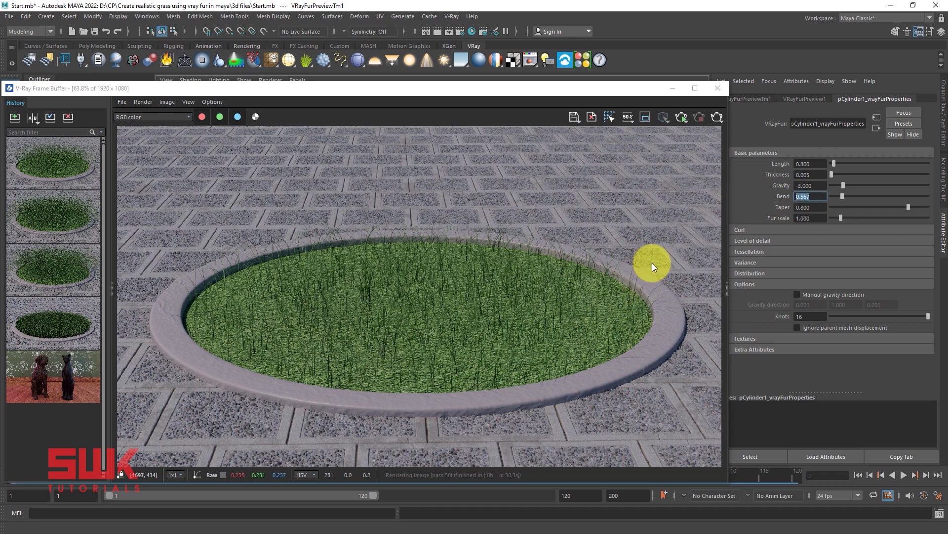
{"action": "mouse_move", "coordinate": [643, 279]}
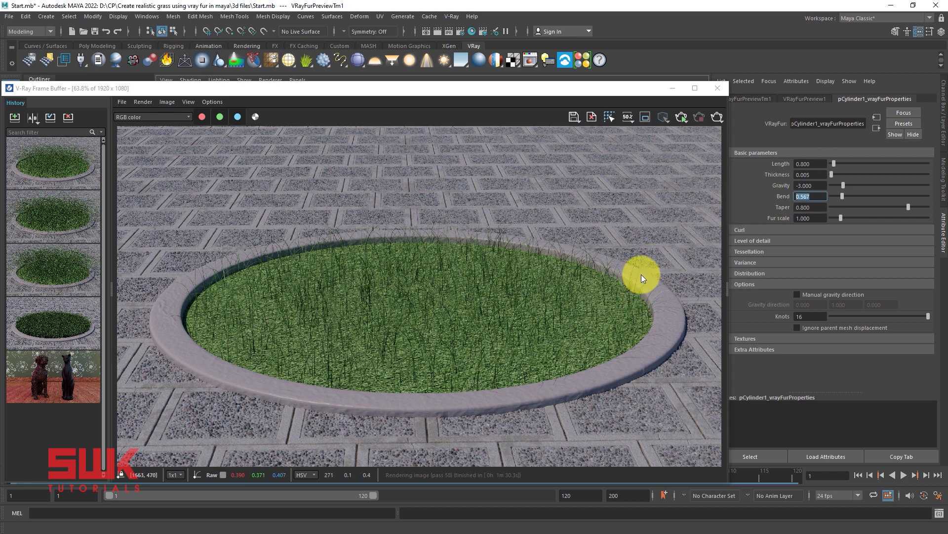
{"action": "mouse_move", "coordinate": [269, 352]}
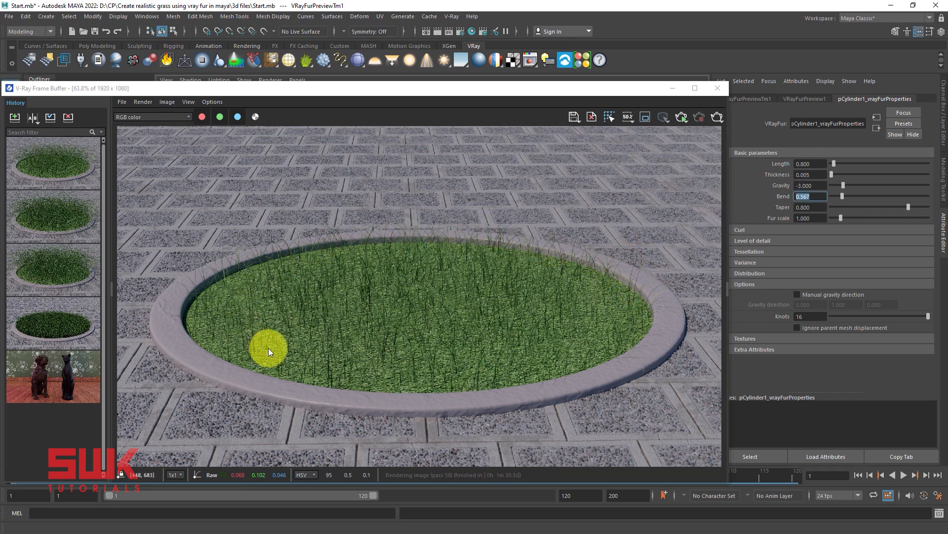
{"action": "mouse_move", "coordinate": [595, 325]}
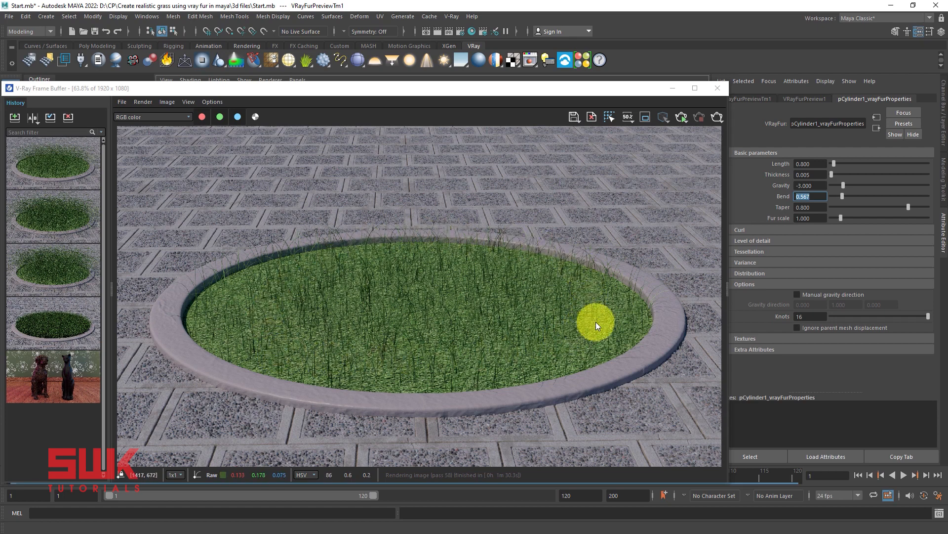
{"action": "mouse_move", "coordinate": [486, 340]}
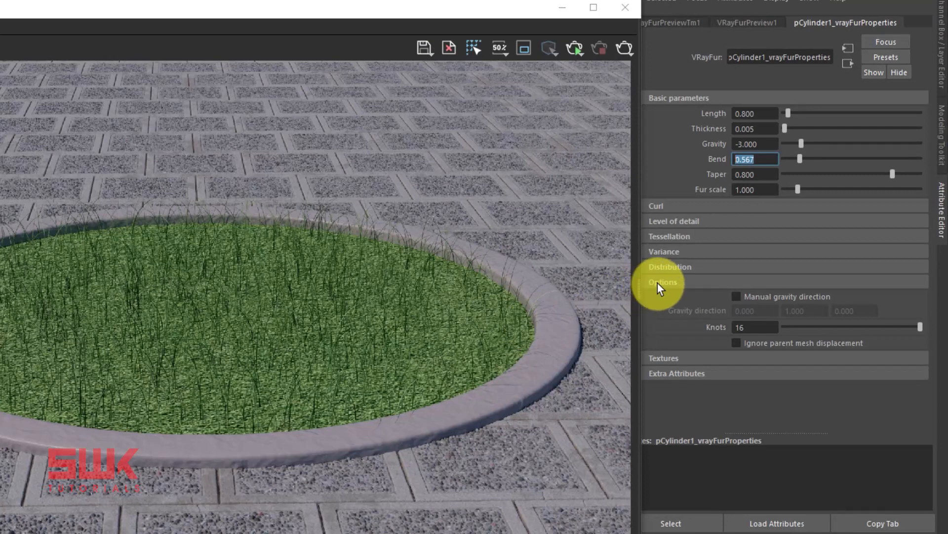
- Switch fur Distribution from Per face to Per area with density 750, then render
{"action": "left_click", "coordinate": [670, 266]}
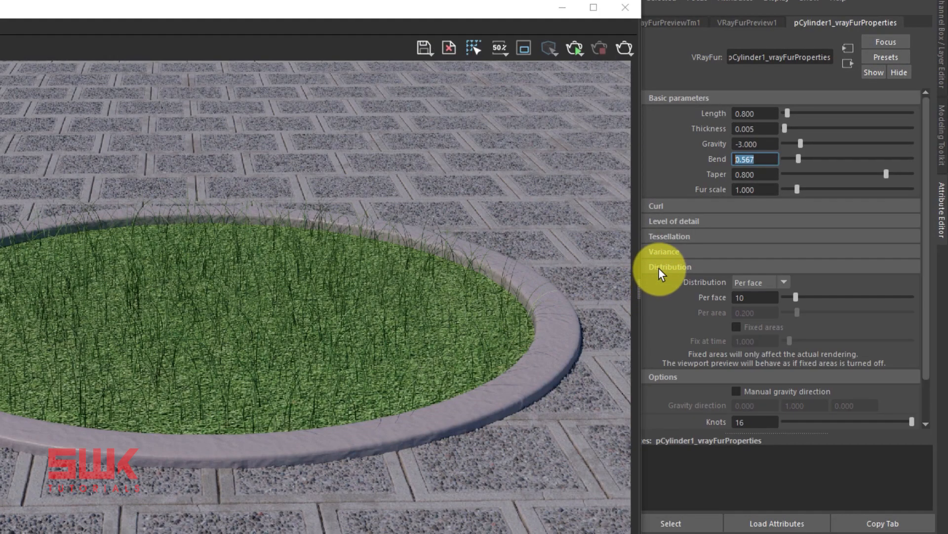
{"action": "mouse_move", "coordinate": [735, 284]}
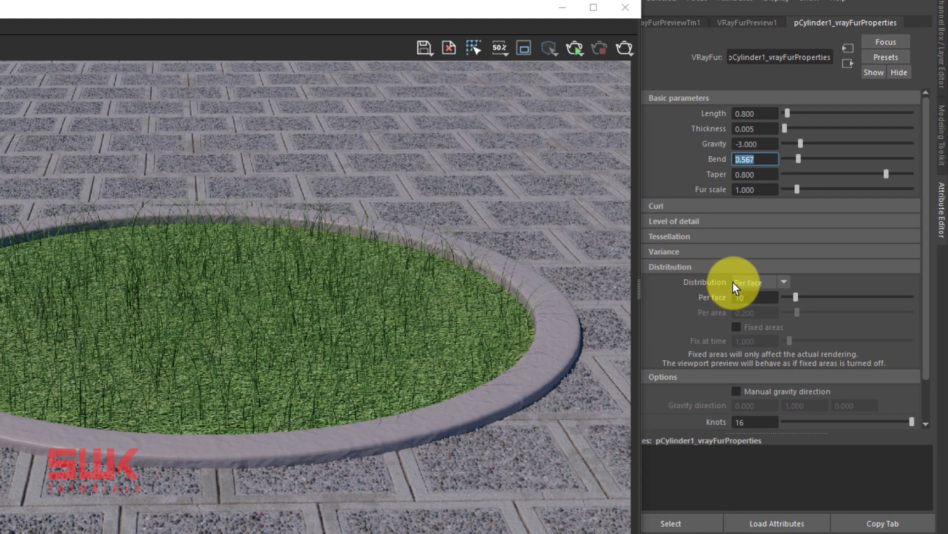
{"action": "mouse_move", "coordinate": [430, 313]}
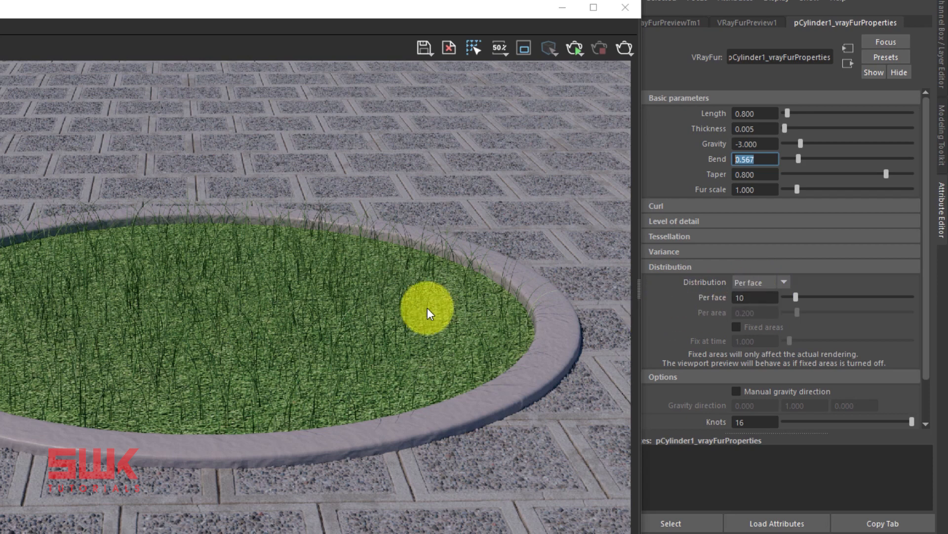
{"action": "mouse_move", "coordinate": [769, 285]}
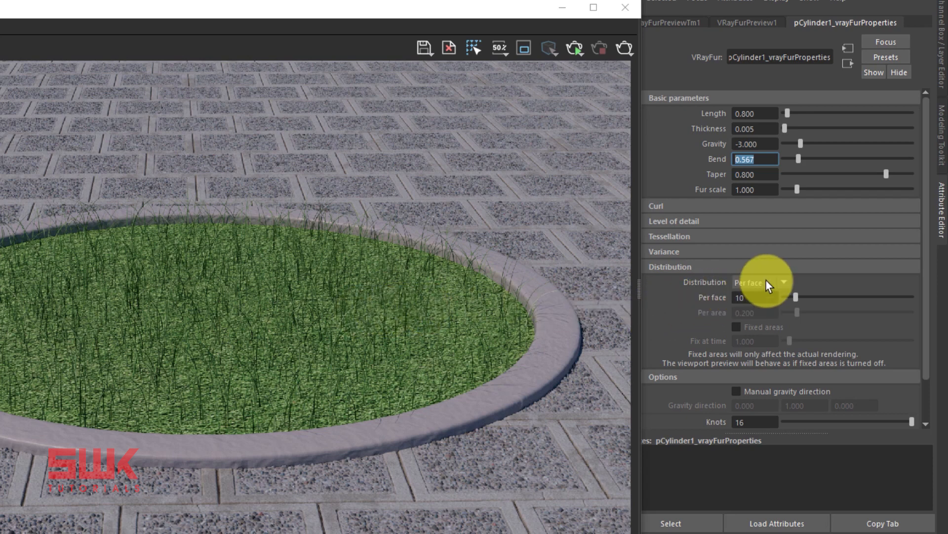
{"action": "left_click", "coordinate": [784, 281]}
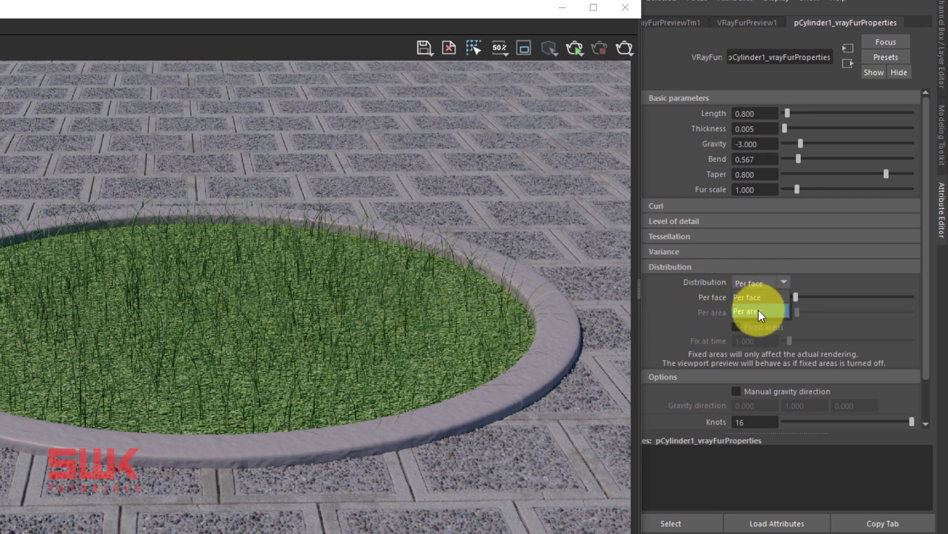
{"action": "left_click", "coordinate": [749, 311]}
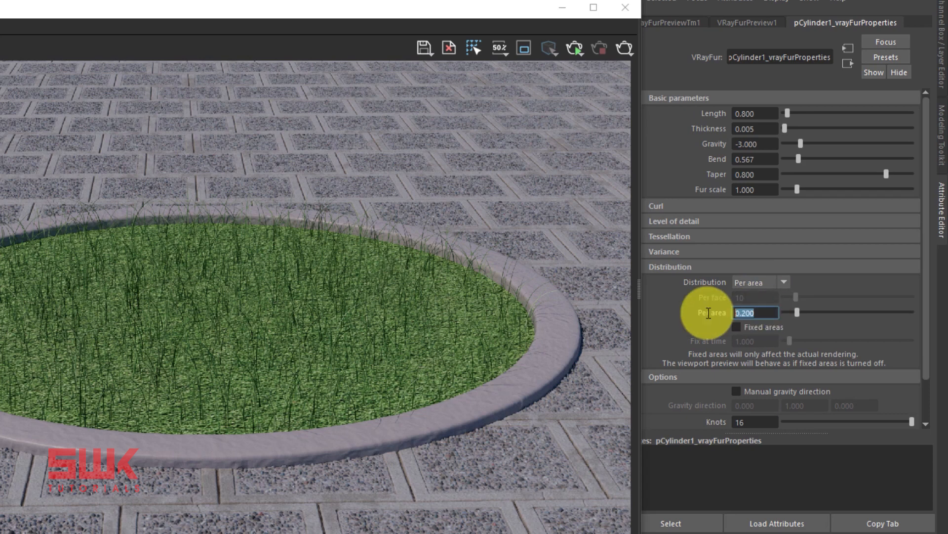
{"action": "mouse_move", "coordinate": [656, 318]}
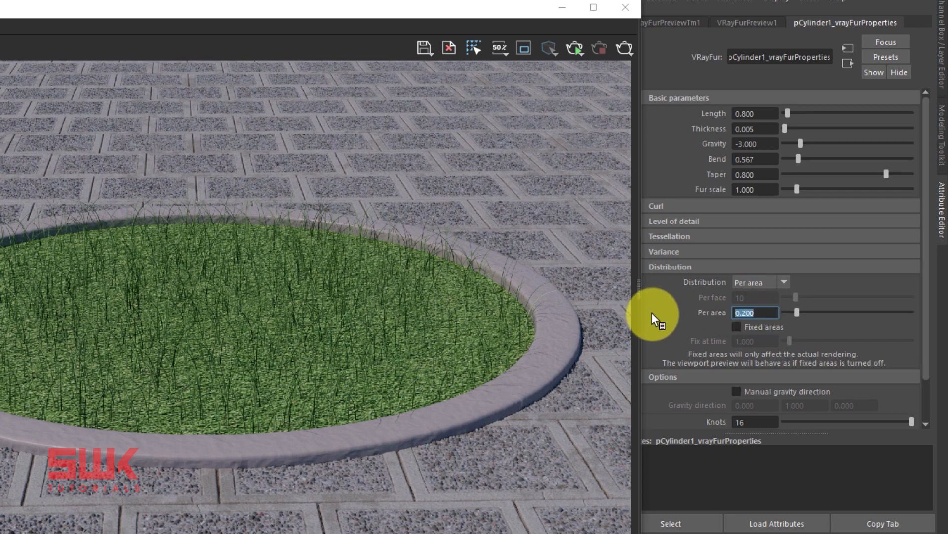
{"action": "type", "text": "750"}
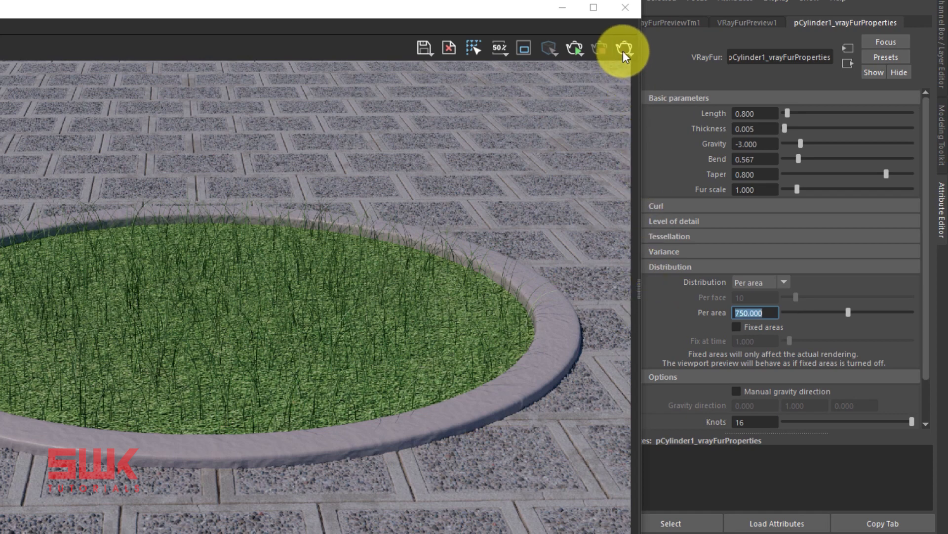
{"action": "mouse_move", "coordinate": [680, 173]}
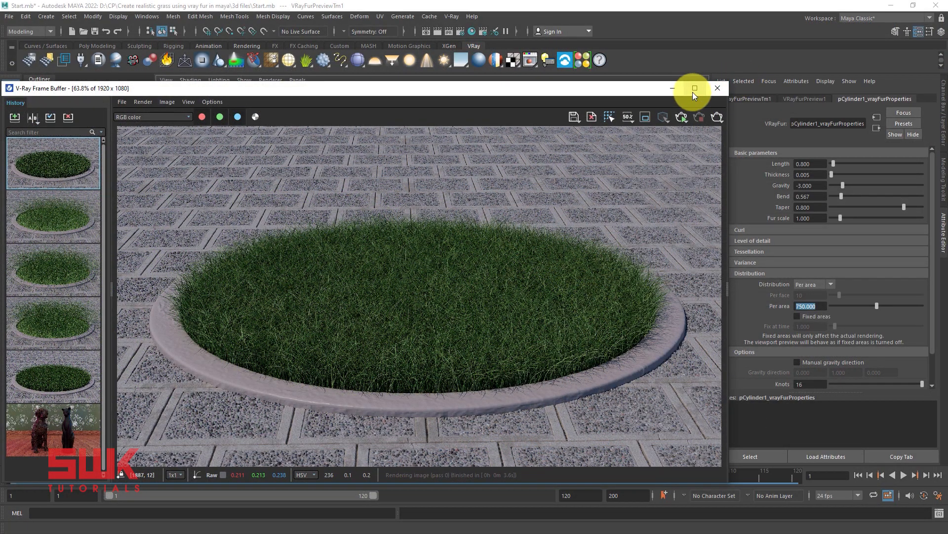
- Maximize the V-Ray Frame Buffer and zoom into the dense grass render
{"action": "left_click", "coordinate": [694, 88]}
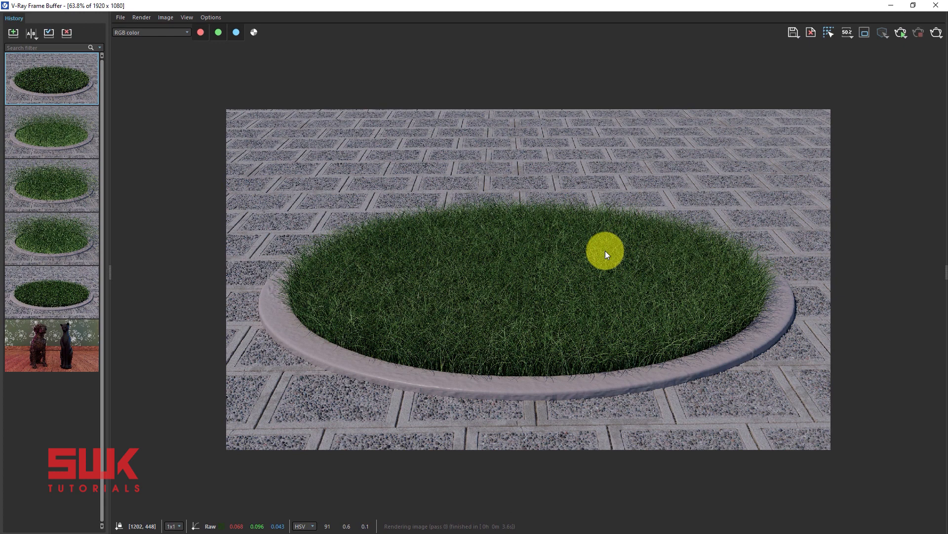
{"action": "scroll", "scroll_direction": "up", "scroll_amount": 3}
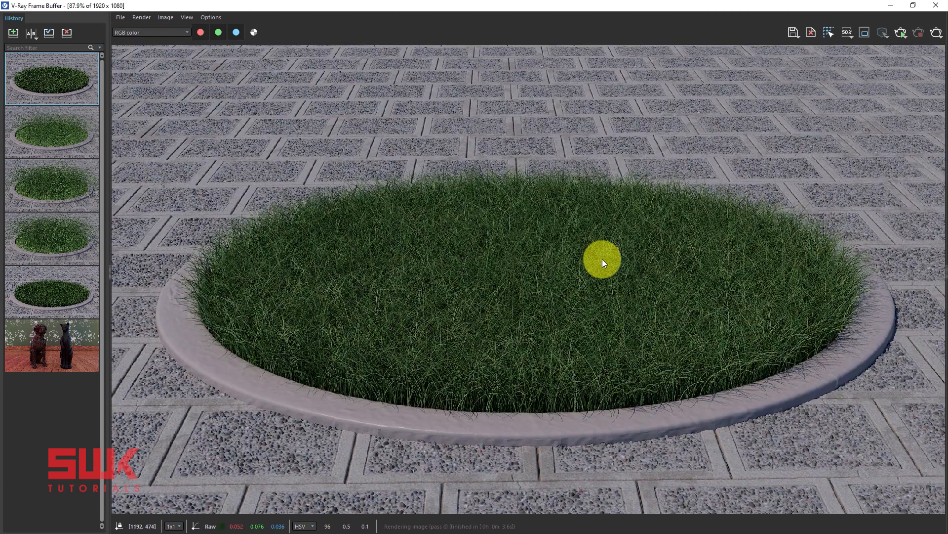
{"action": "mouse_move", "coordinate": [521, 302]}
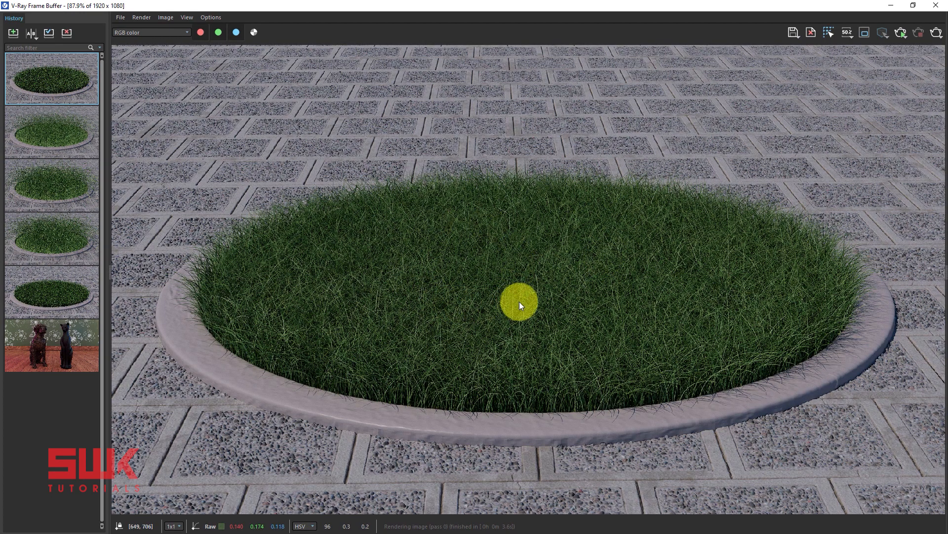
{"action": "mouse_move", "coordinate": [938, 273]}
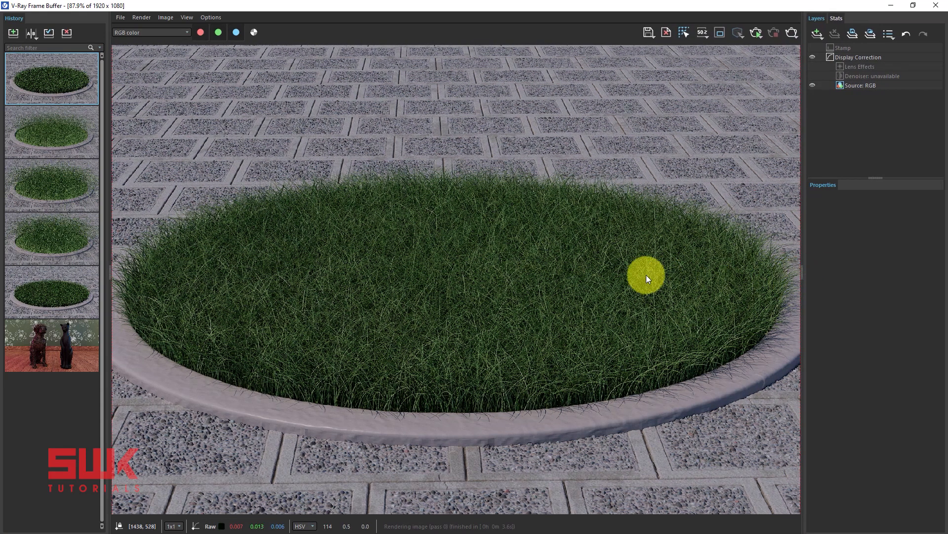
{"action": "mouse_move", "coordinate": [826, 77]}
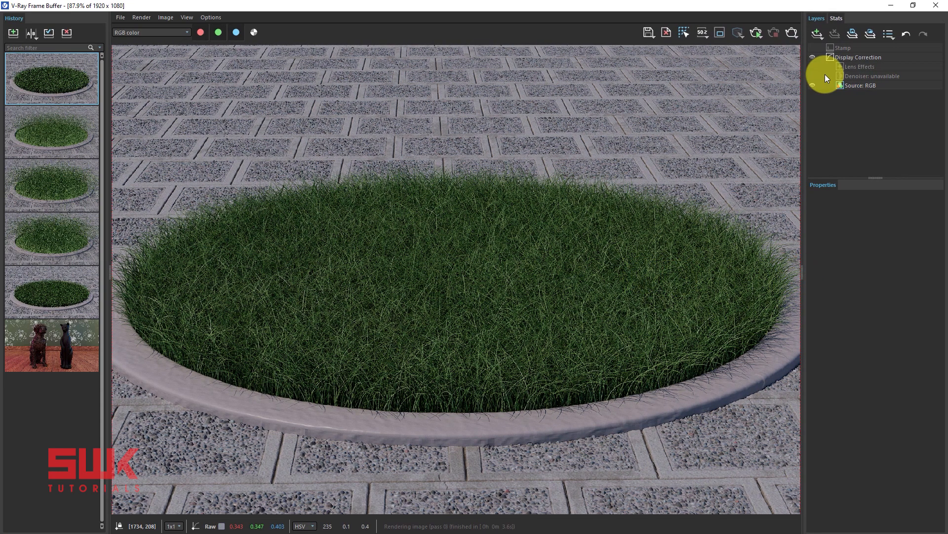
- Add an Exposure correction layer from the VFB Create Layer list
{"action": "left_click", "coordinate": [817, 34]}
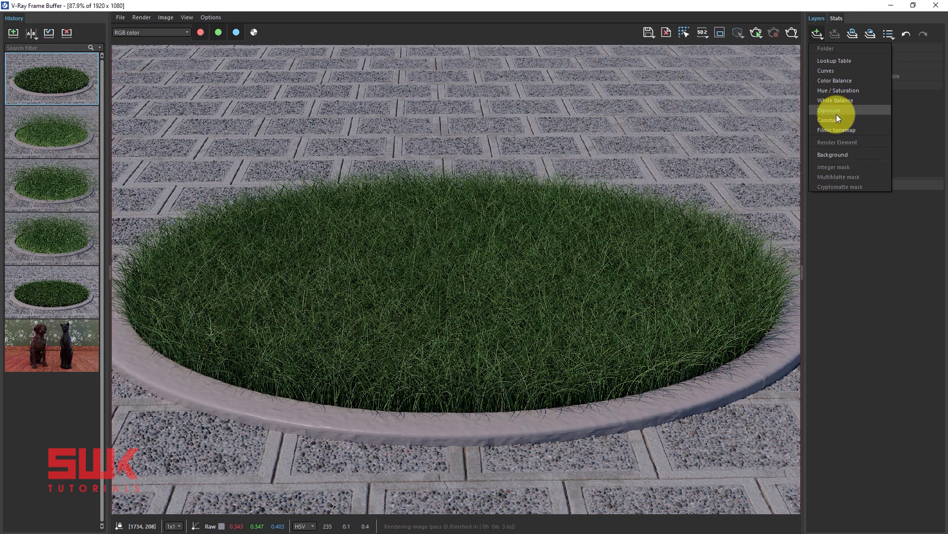
{"action": "left_click", "coordinate": [829, 110]}
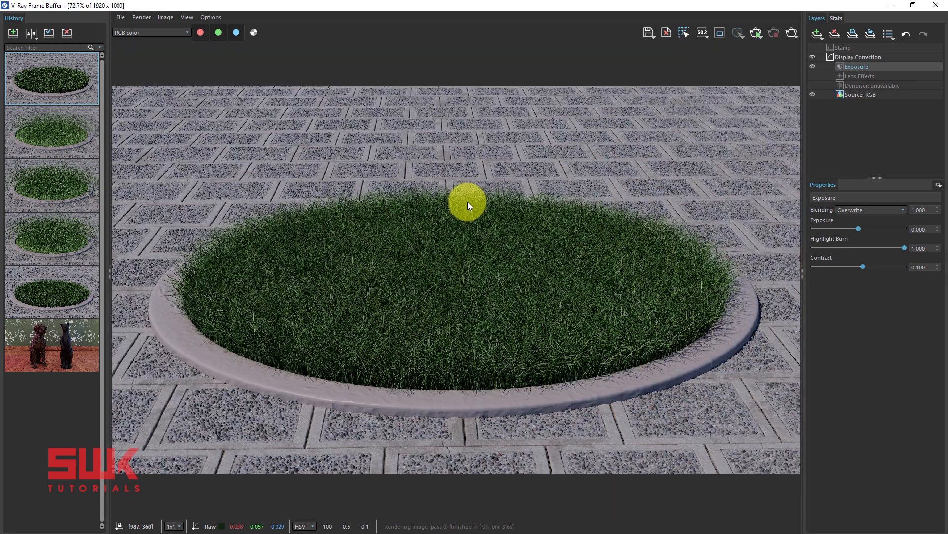
{"action": "mouse_move", "coordinate": [652, 272]}
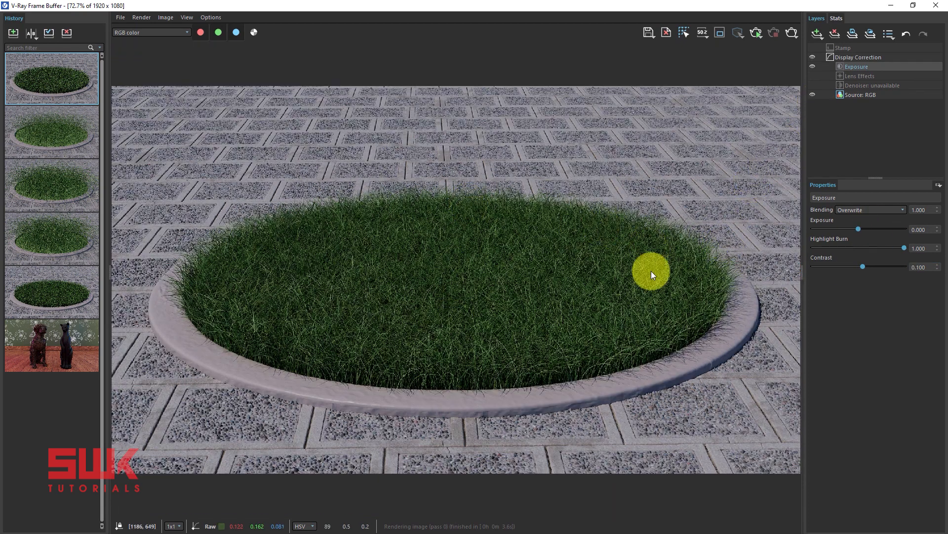
{"action": "mouse_move", "coordinate": [550, 254]}
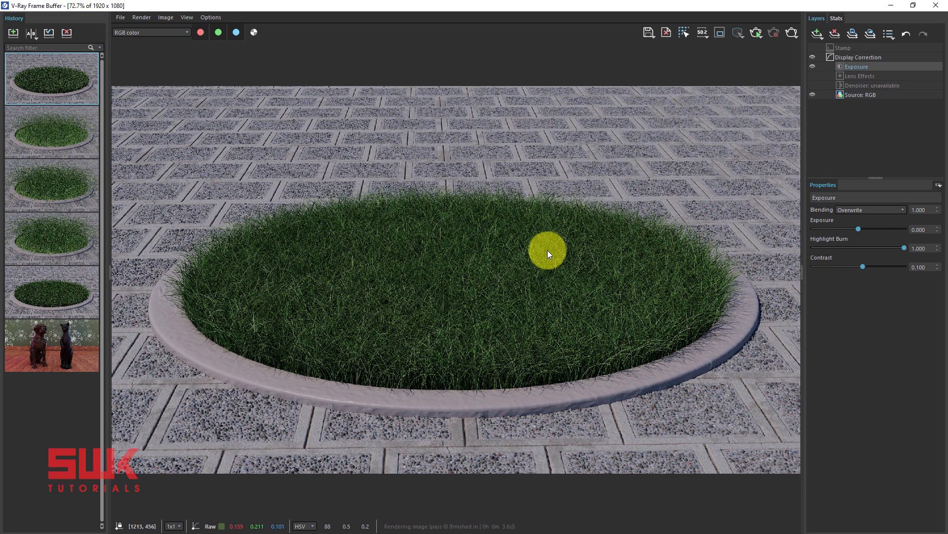
{"action": "mouse_move", "coordinate": [556, 248]}
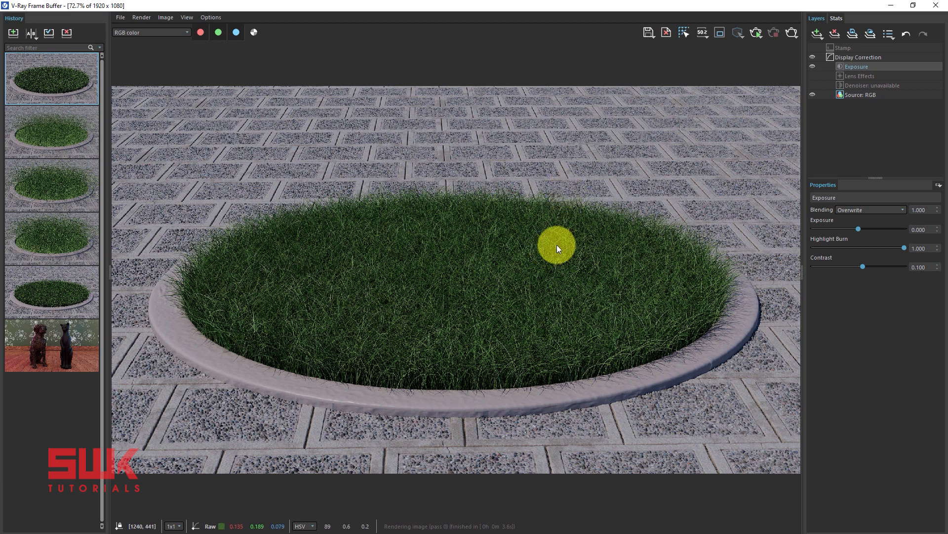
{"action": "mouse_move", "coordinate": [378, 242]}
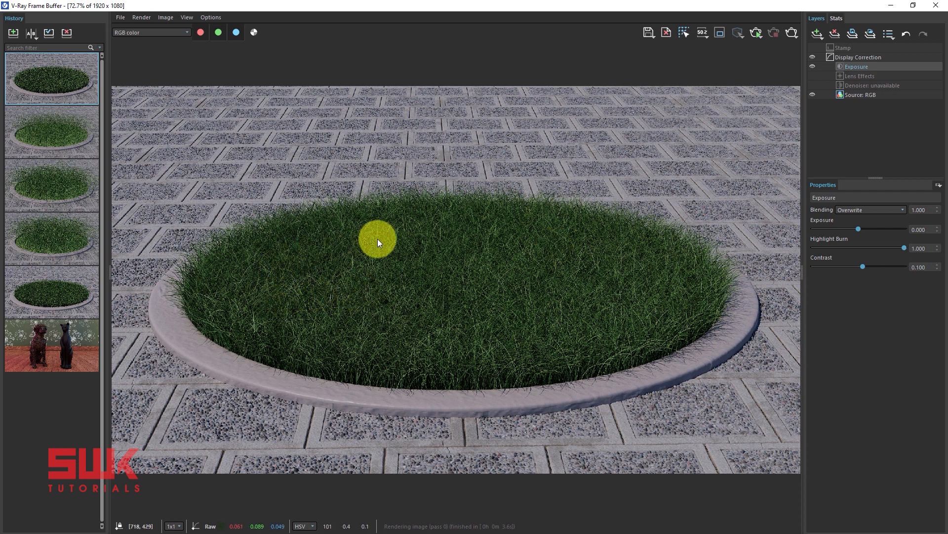
{"action": "mouse_move", "coordinate": [549, 355]}
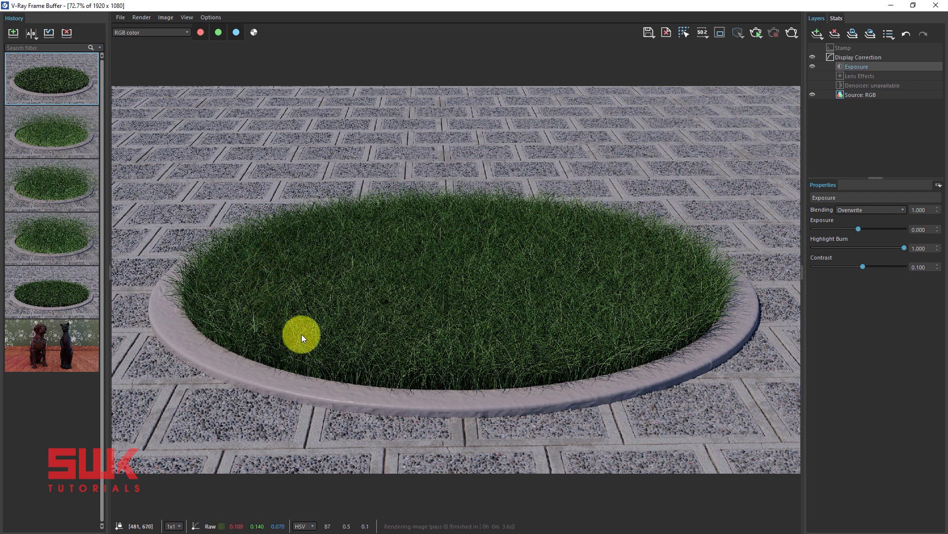
{"action": "mouse_move", "coordinate": [432, 242]}
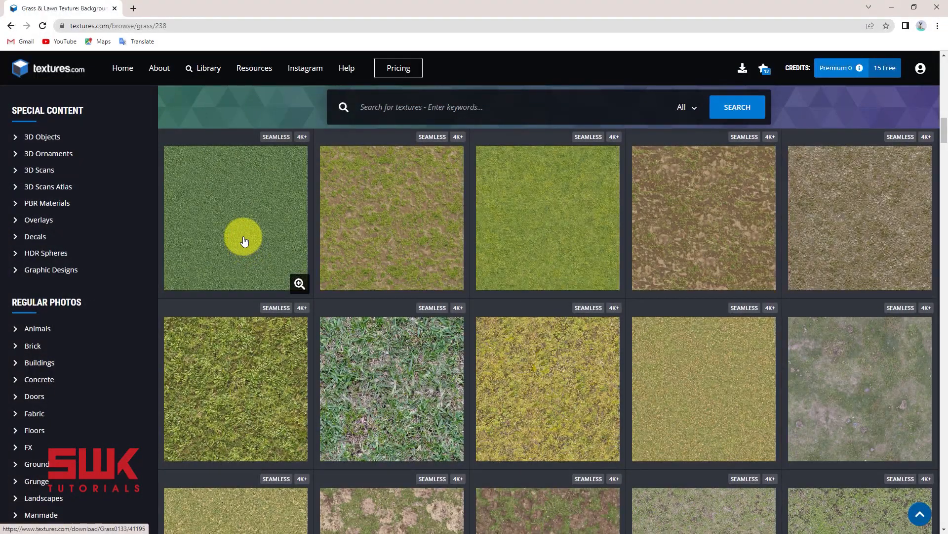
{"action": "mouse_move", "coordinate": [894, 7]}
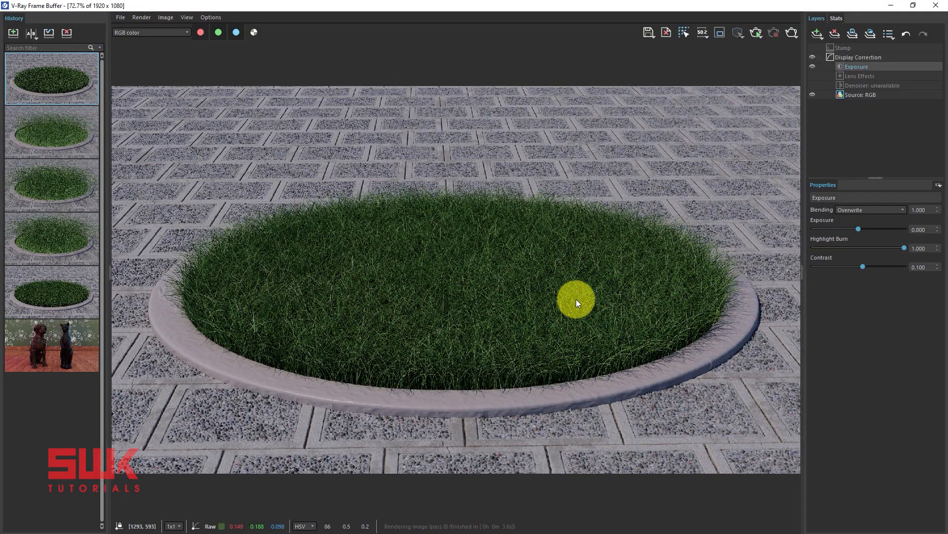
{"action": "mouse_move", "coordinate": [575, 301]}
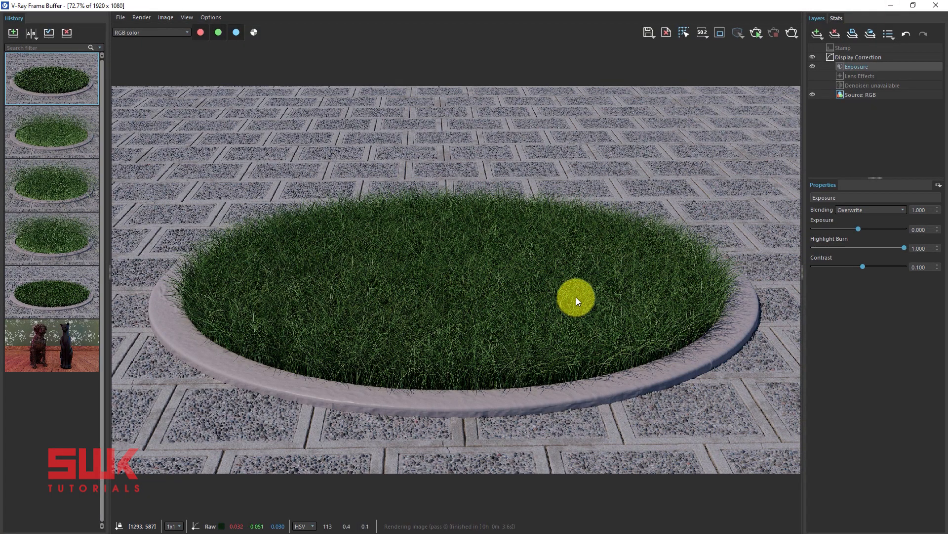
{"action": "mouse_move", "coordinate": [599, 287]}
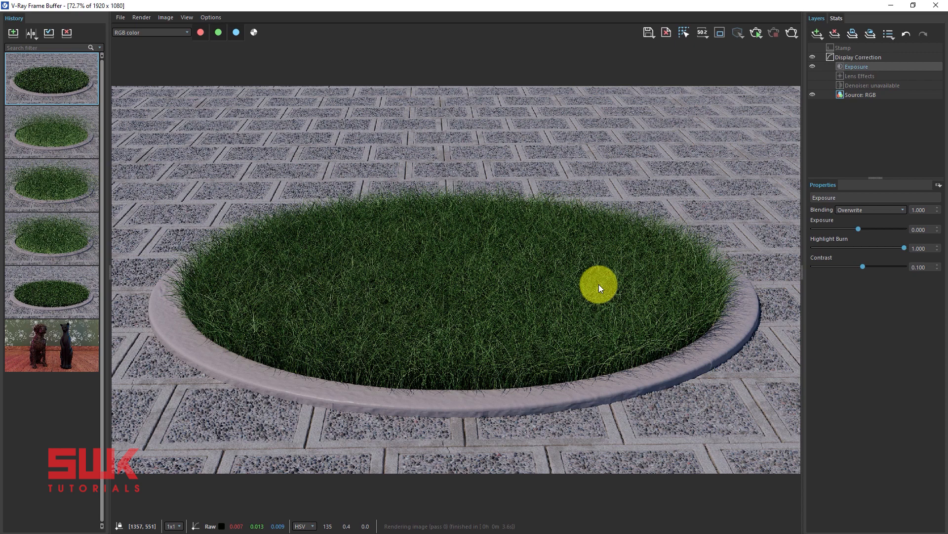
{"action": "mouse_move", "coordinate": [600, 297]}
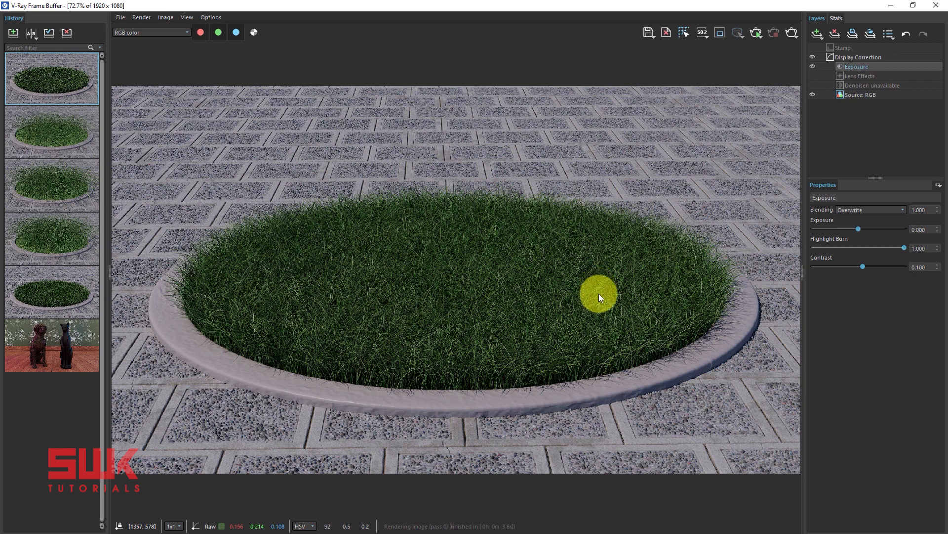